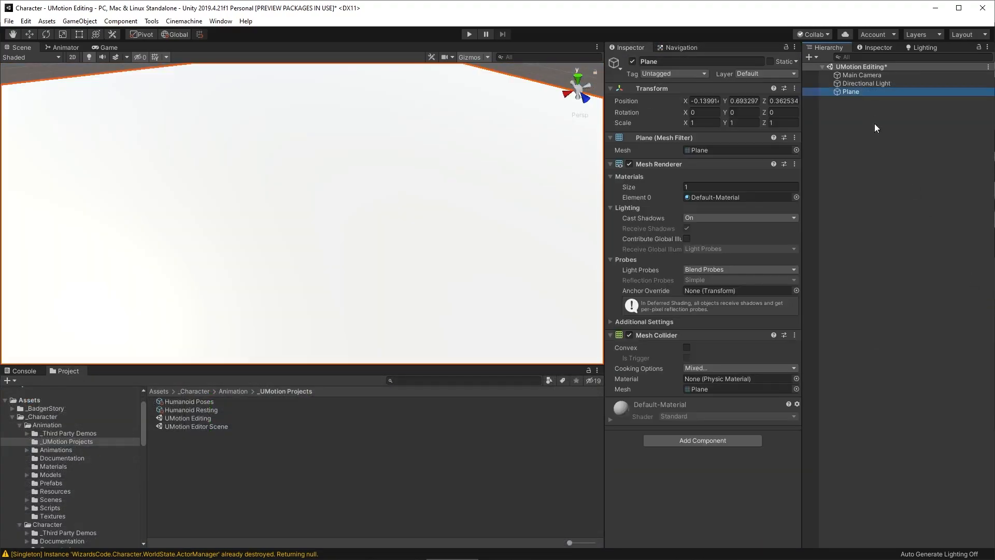
Place the Neo Core prefab from Assets/_Character/Animation/Prefabs into the Scene
{"action": "left_click", "coordinate": [51, 481]}
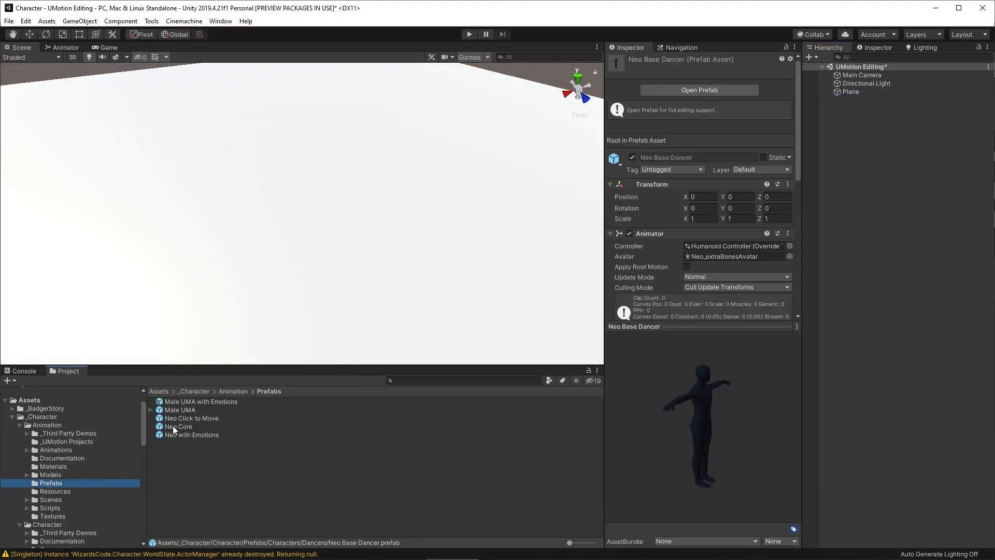
{"action": "left_click", "coordinate": [180, 426]}
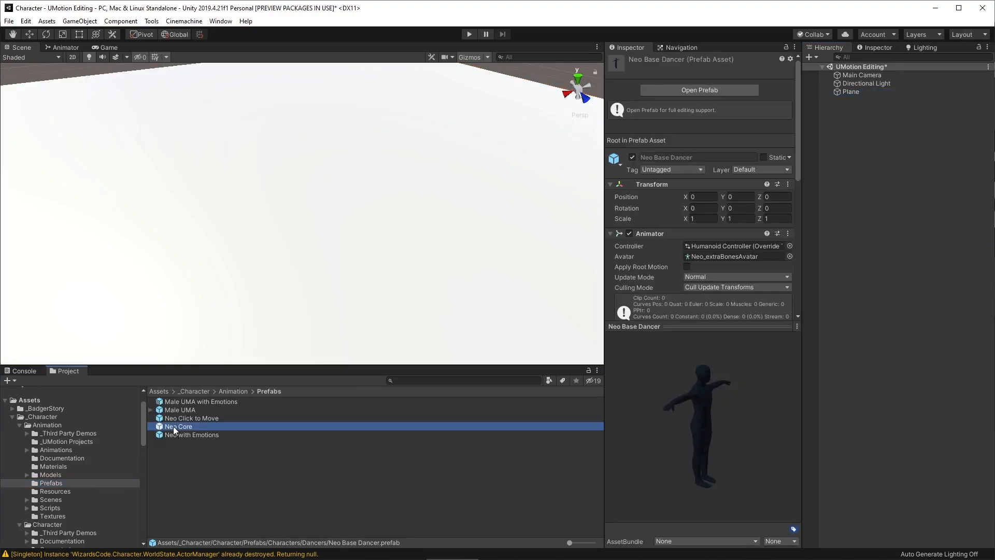
{"action": "left_click", "coordinate": [179, 425]}
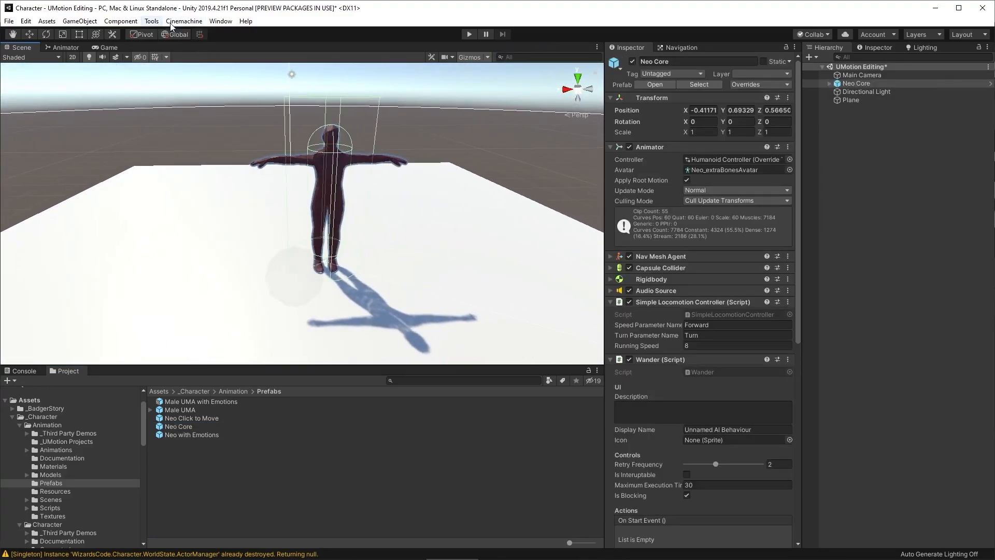
Bring up UMotion's Clip Editor and Pose Editor, with the Pose Editor docked in the layout
{"action": "left_click", "coordinate": [221, 21]}
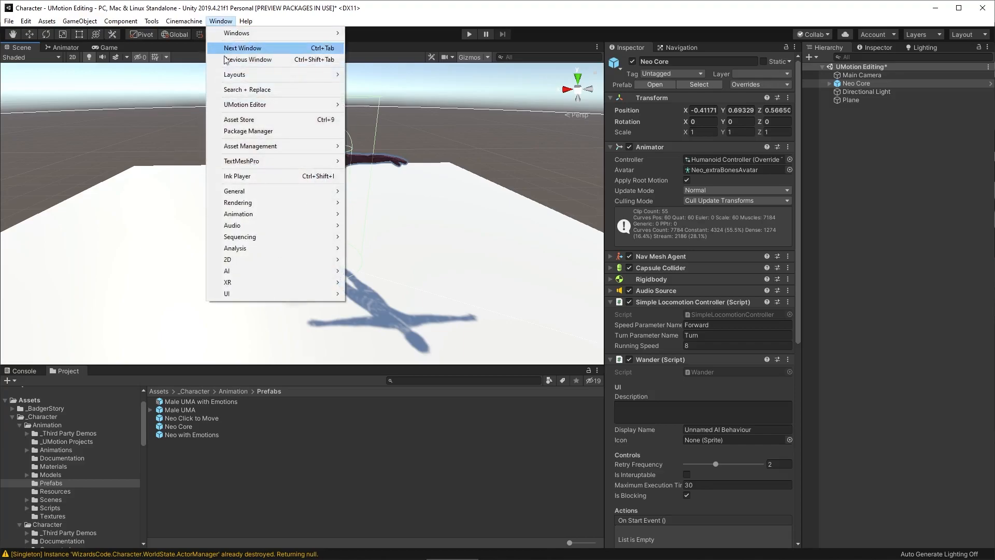
{"action": "mouse_move", "coordinate": [245, 104]}
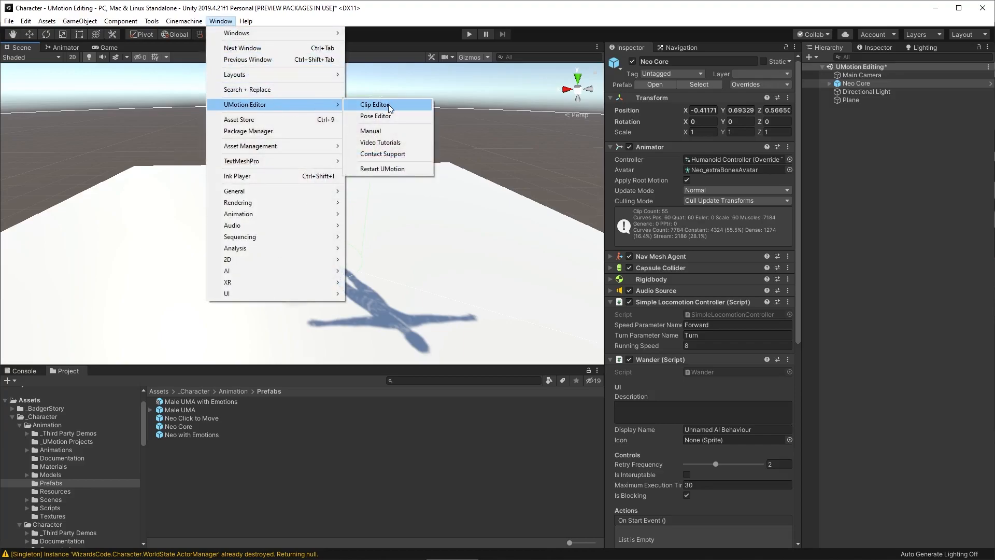
{"action": "left_click", "coordinate": [374, 104]}
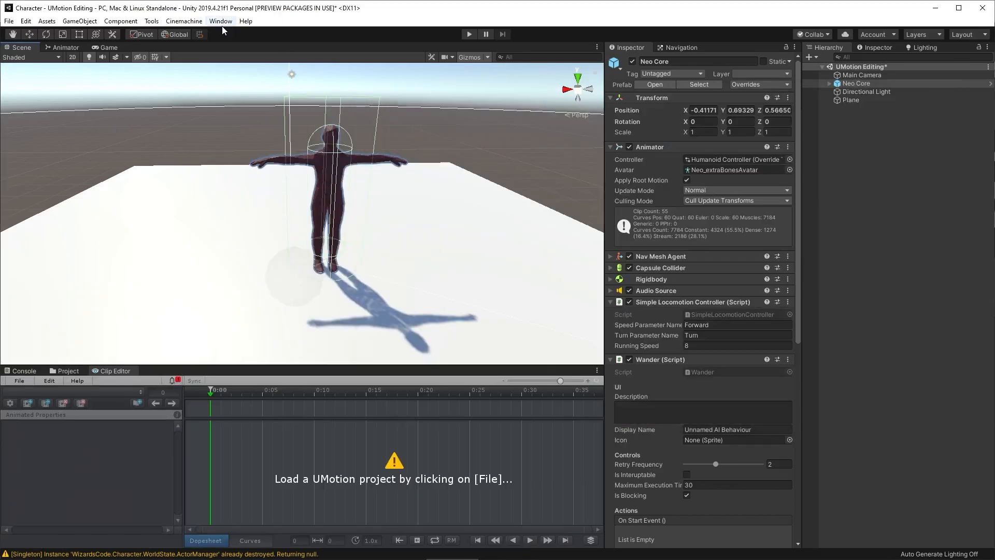
{"action": "left_click", "coordinate": [220, 21]}
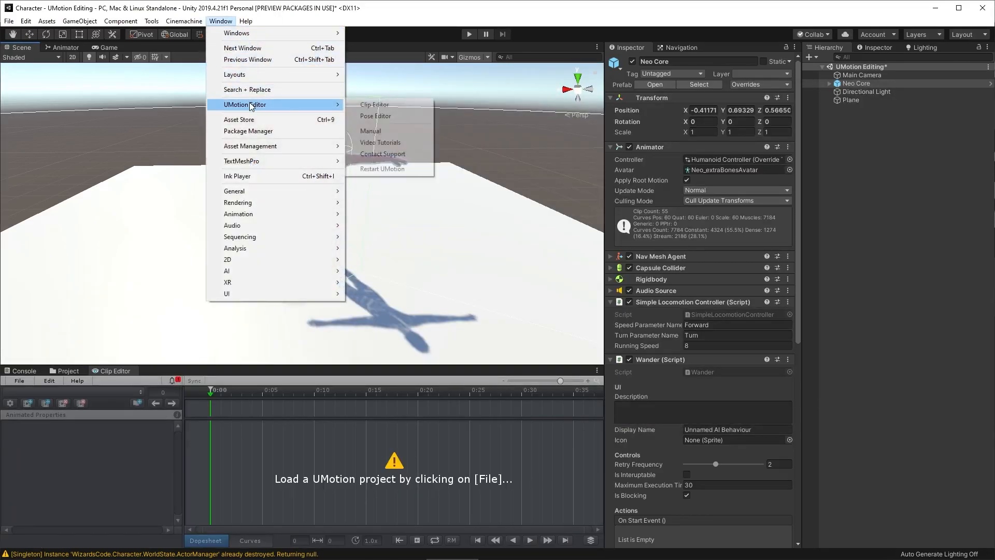
{"action": "left_click", "coordinate": [375, 115]}
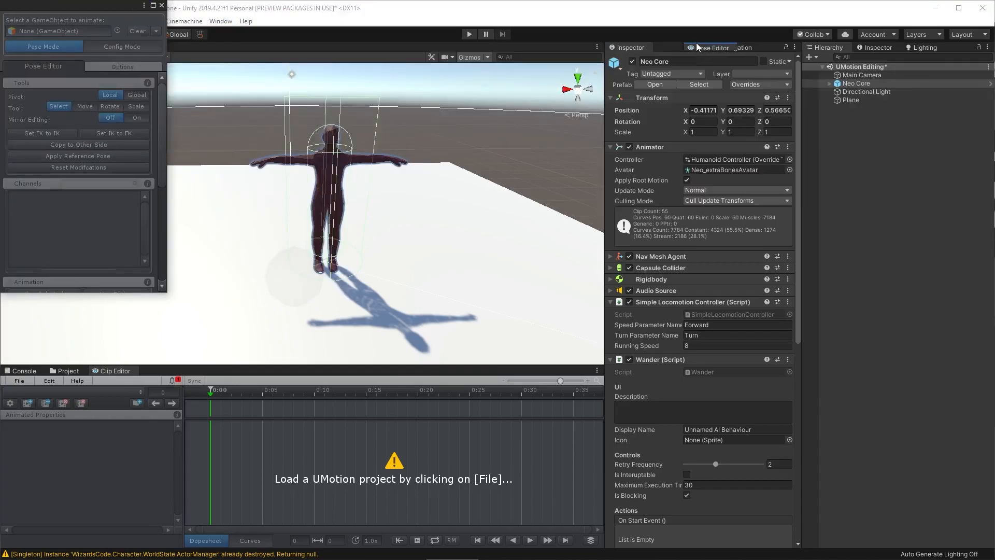
{"action": "left_click", "coordinate": [678, 47]}
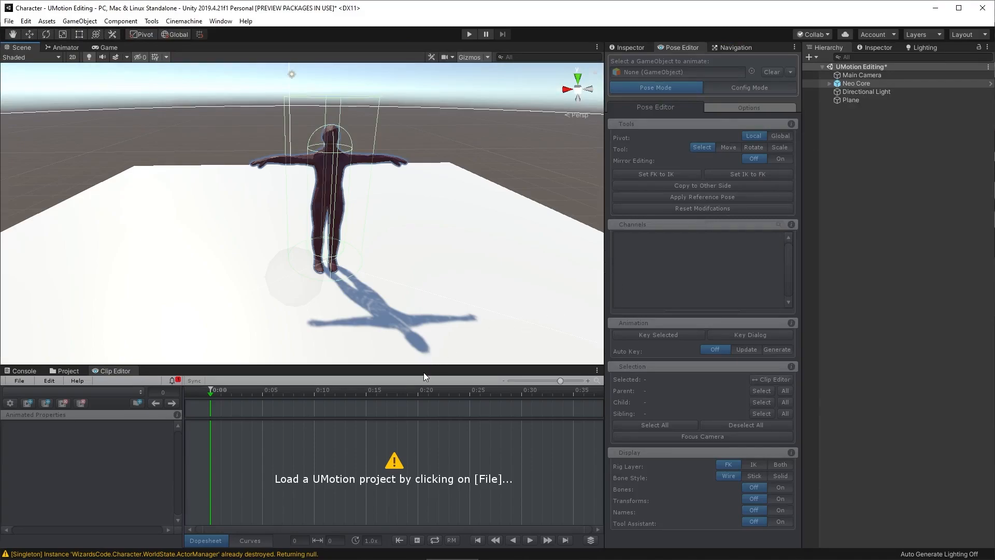
{"action": "mouse_move", "coordinate": [443, 477]}
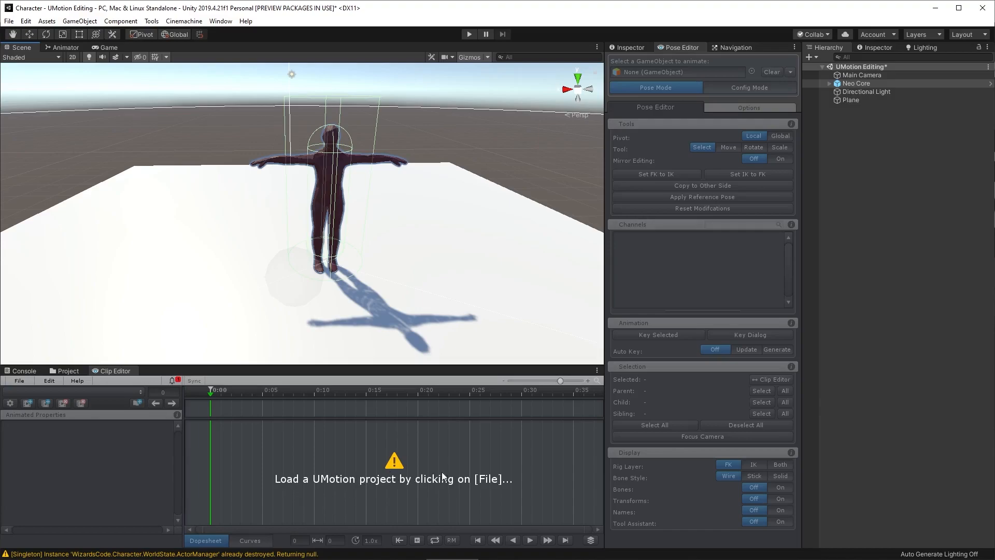
Create humanoid project video_umotion_project and generate a rig configuration for Neo Core
{"action": "left_click", "coordinate": [19, 380]}
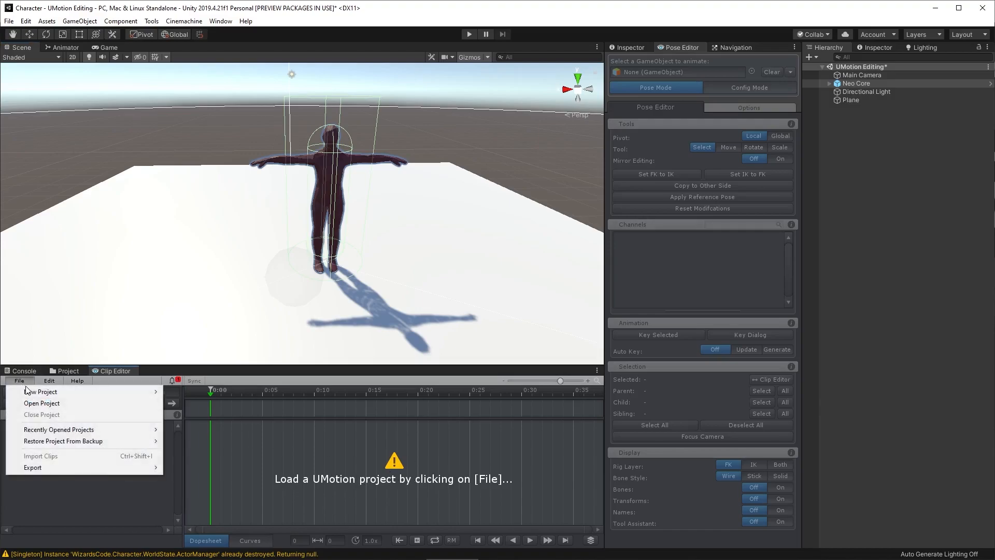
{"action": "mouse_move", "coordinate": [40, 392]}
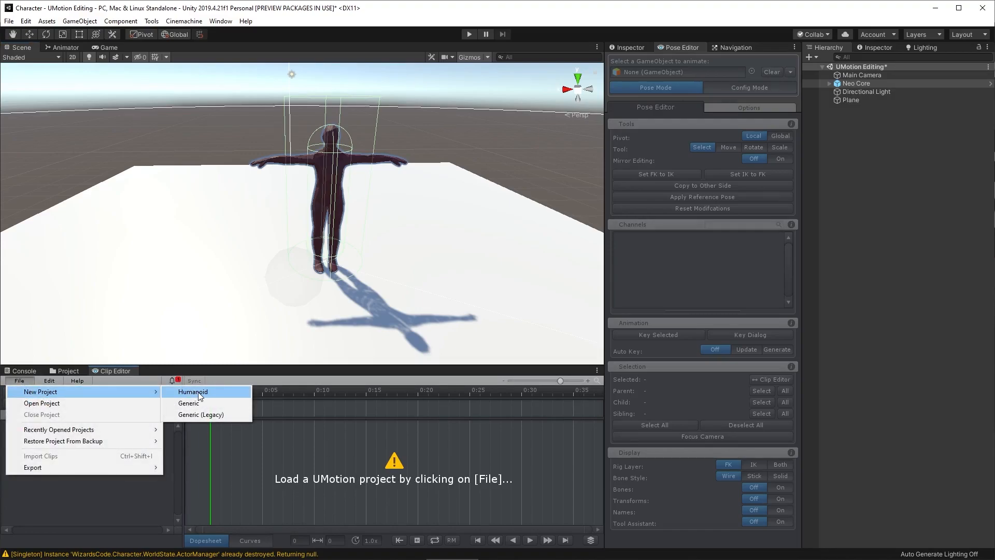
{"action": "left_click", "coordinate": [192, 391]}
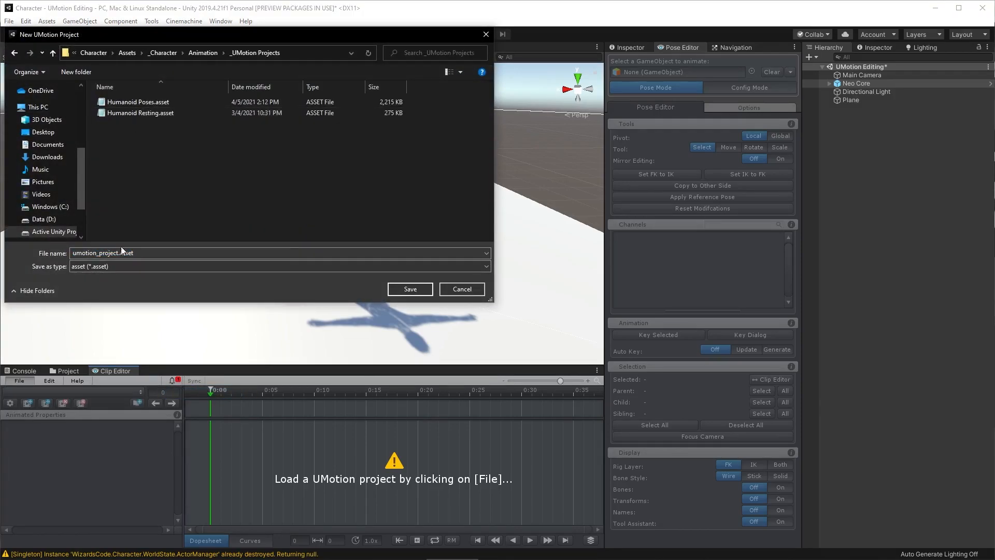
{"action": "left_click", "coordinate": [409, 289]}
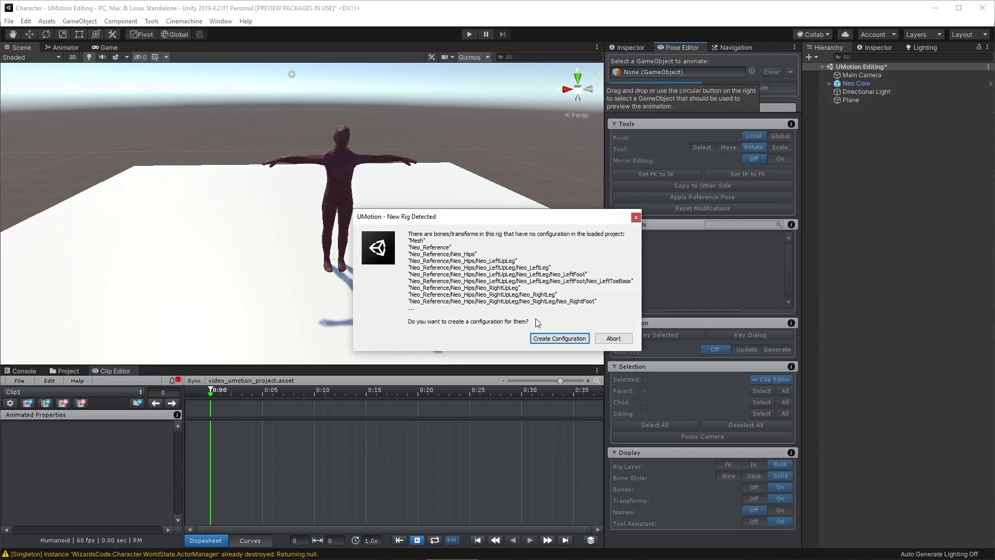
{"action": "left_click", "coordinate": [559, 337]}
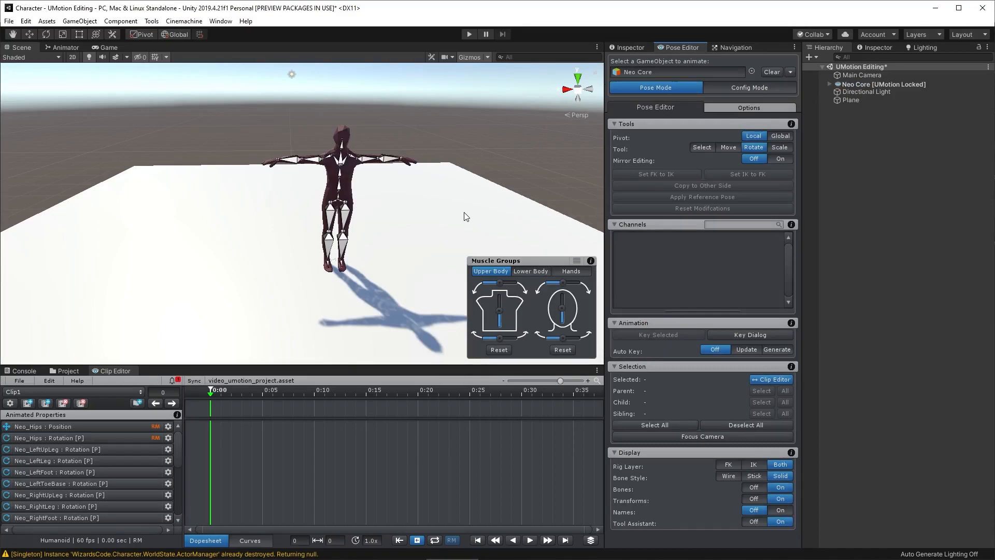
{"action": "mouse_move", "coordinate": [502, 224]}
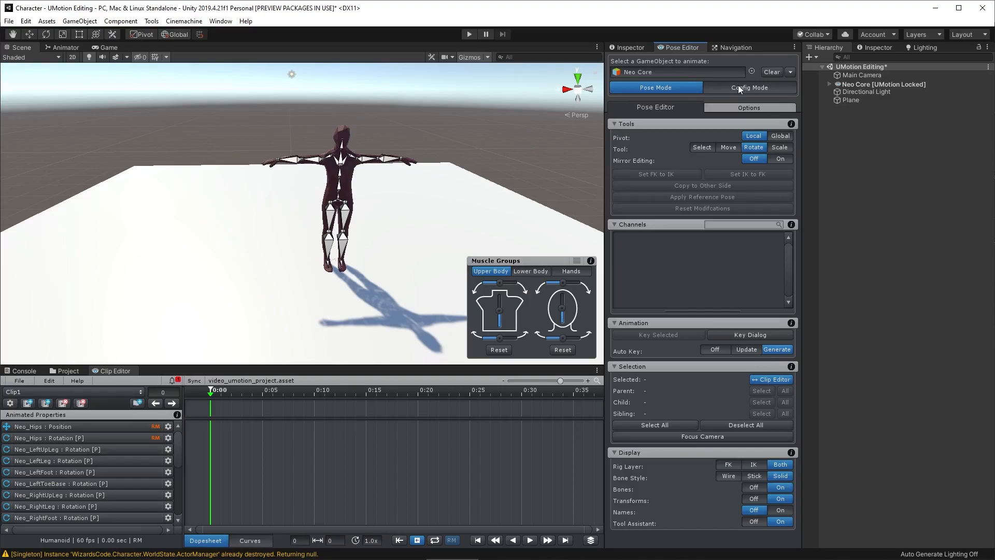
In Config Mode run the IK Setup Wizard, accept the front calibration and create hand and foot IK handles
{"action": "left_click", "coordinate": [748, 88]}
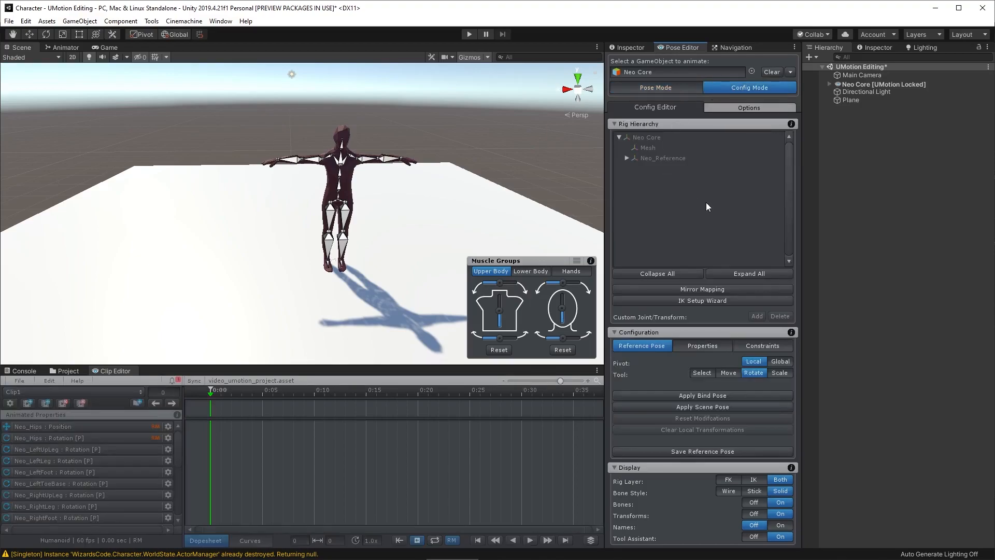
{"action": "mouse_move", "coordinate": [695, 304]}
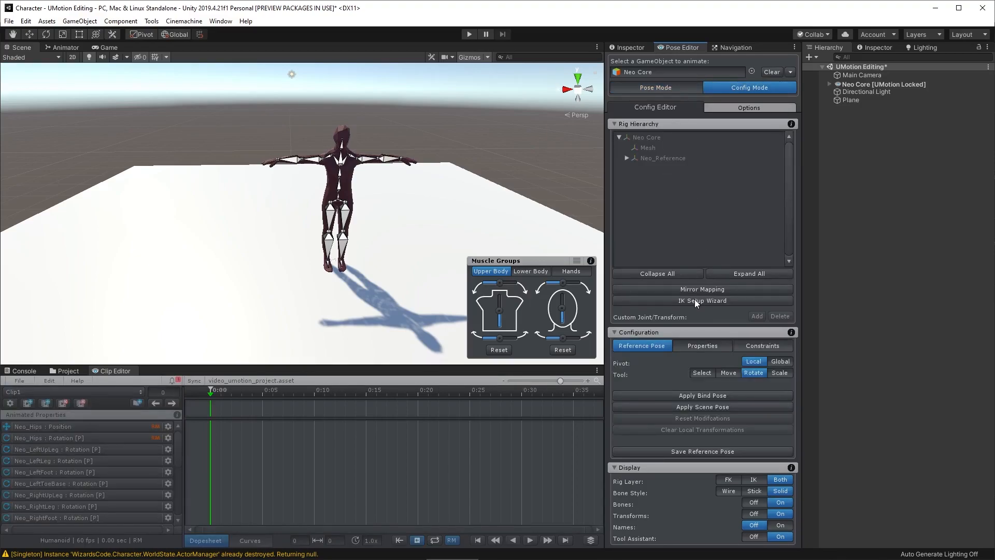
{"action": "left_click", "coordinate": [701, 301]}
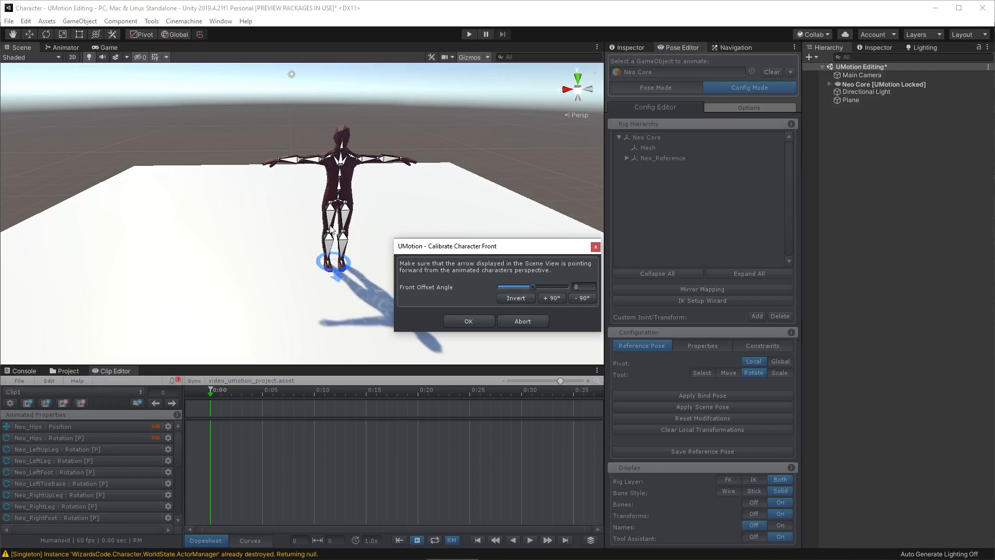
{"action": "mouse_move", "coordinate": [361, 273]}
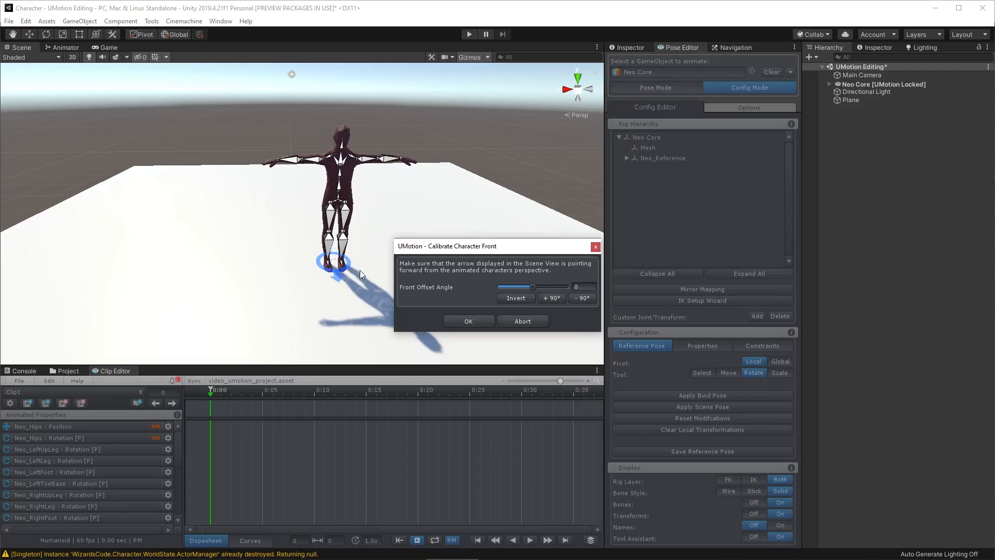
{"action": "left_click", "coordinate": [469, 320]}
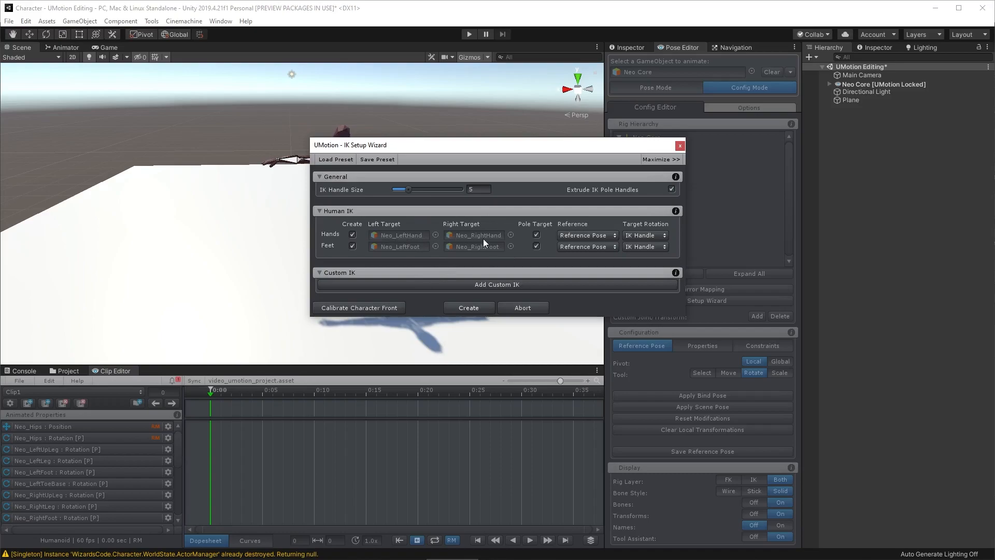
{"action": "mouse_move", "coordinate": [365, 247]}
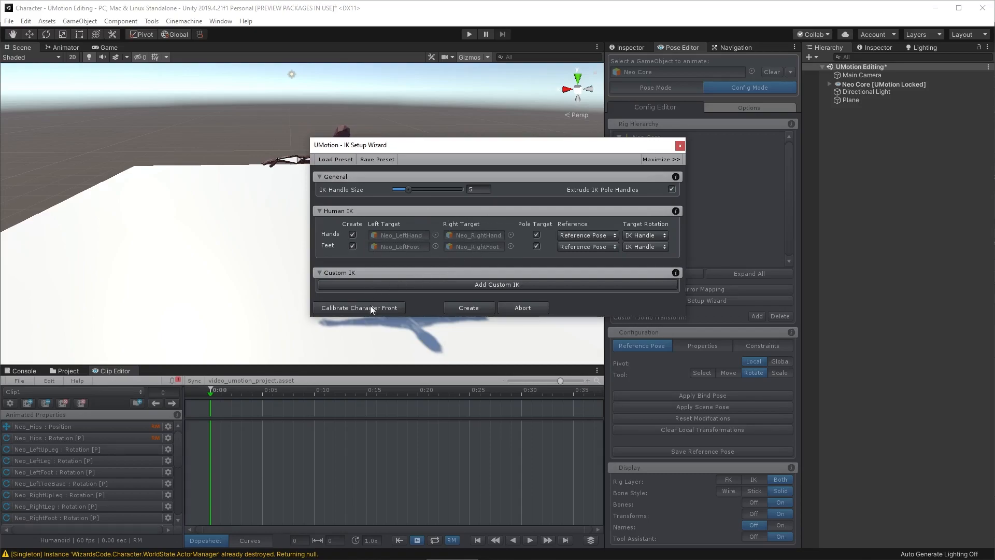
{"action": "left_click", "coordinate": [469, 308]}
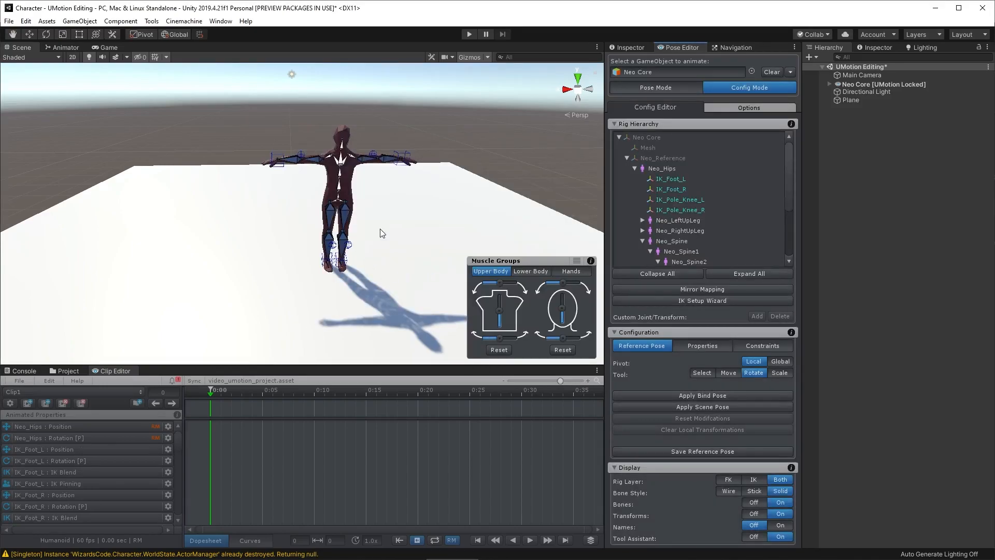
Back in Pose Mode, raise the IK_Hand_R handle for the opening pose
{"action": "left_click", "coordinate": [655, 87]}
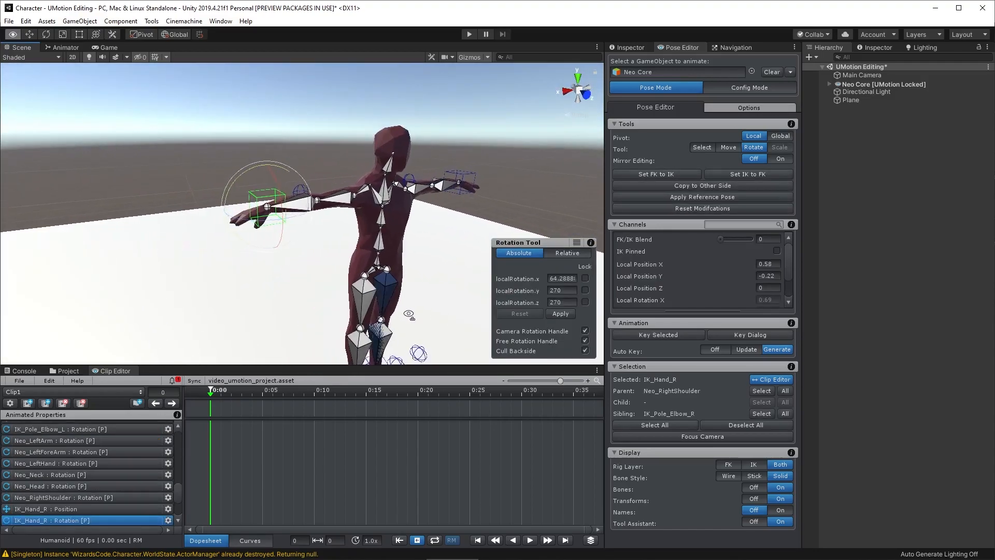
{"action": "left_click", "coordinate": [728, 146]}
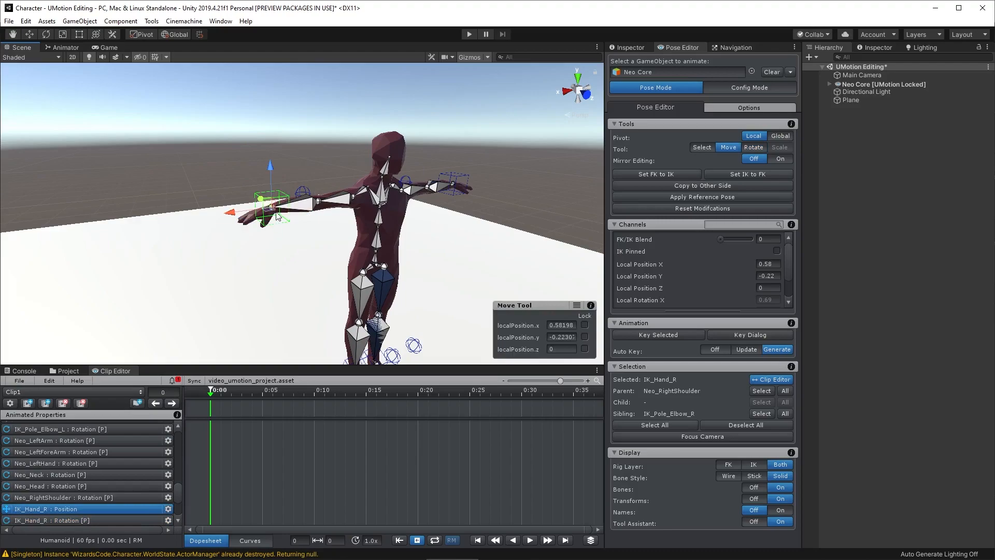
{"action": "mouse_move", "coordinate": [270, 170]}
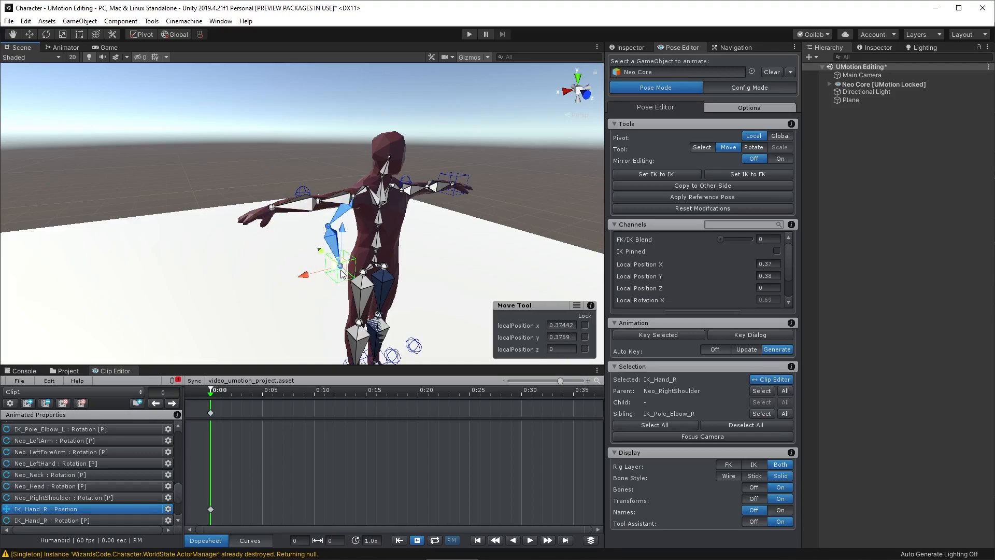
{"action": "left_click_drag", "start_coordinate": [341, 267], "coordinate": [343, 254]}
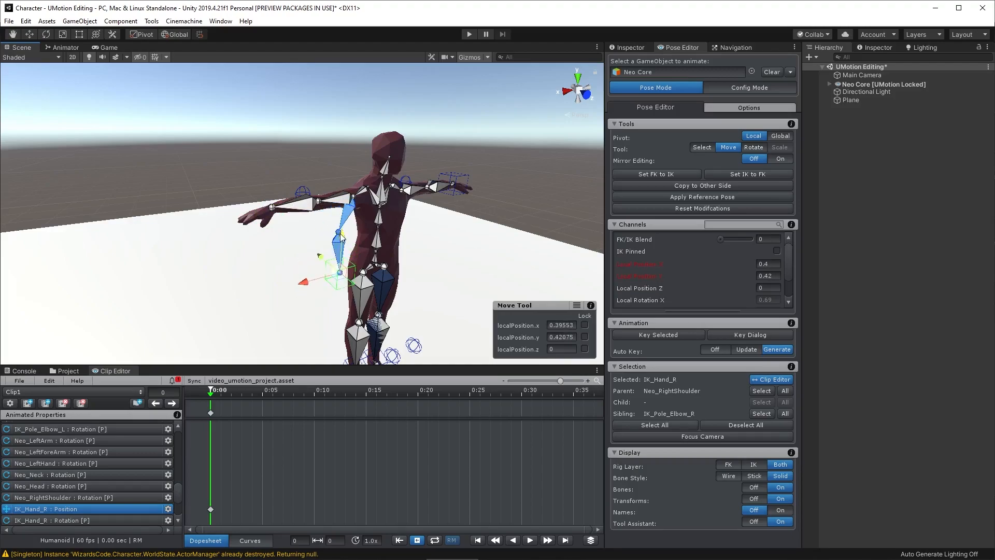
{"action": "left_click_drag", "start_coordinate": [341, 273], "coordinate": [341, 269]}
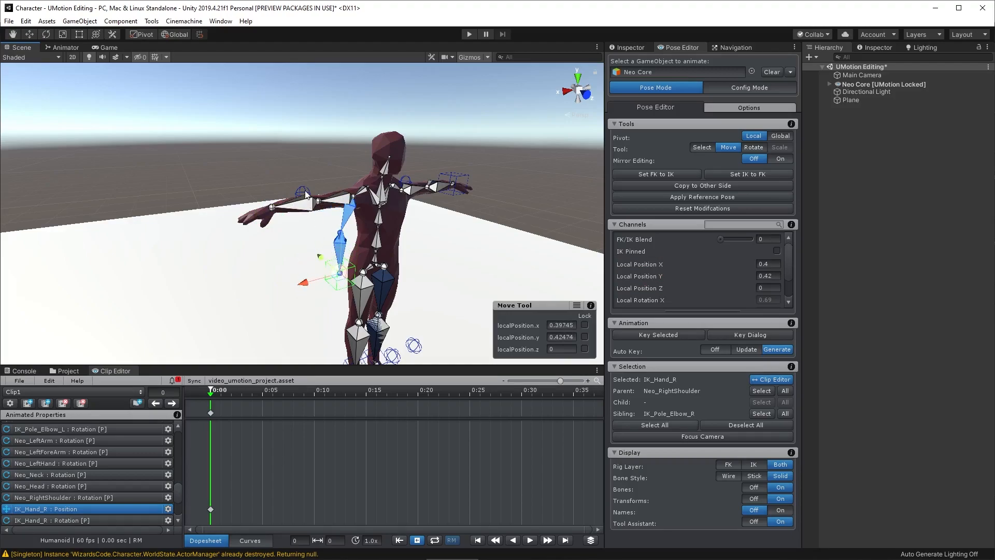
{"action": "mouse_move", "coordinate": [440, 272]}
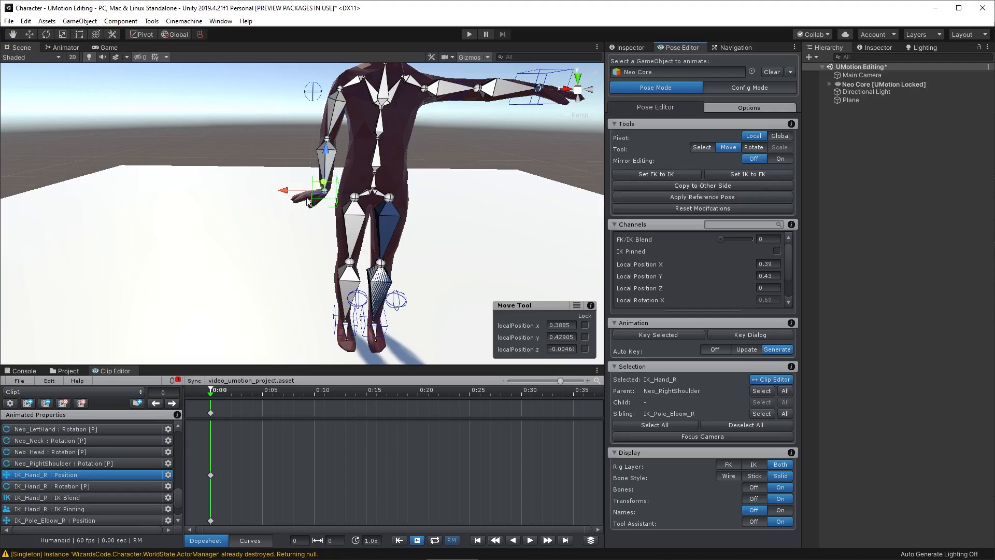
{"action": "mouse_move", "coordinate": [325, 204]}
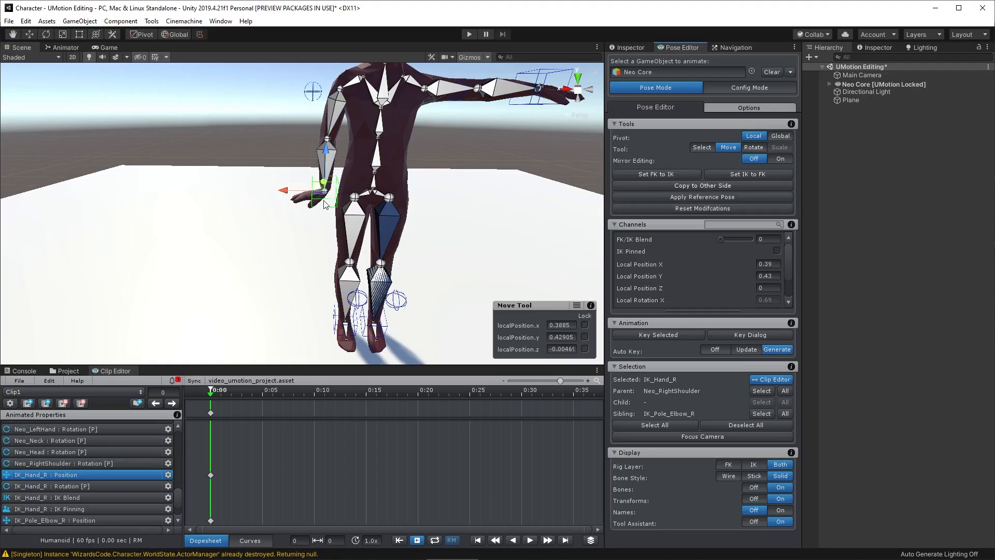
Rotate IK_Hand_R into its opening orientation, keyed at frame 0
{"action": "left_click", "coordinate": [753, 146]}
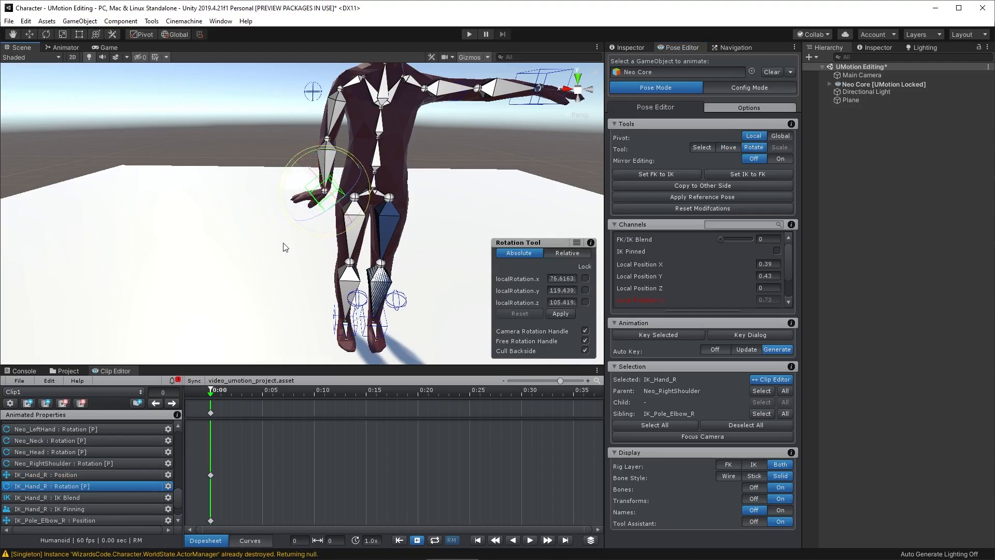
{"action": "left_click_drag", "start_coordinate": [336, 191], "coordinate": [304, 197]}
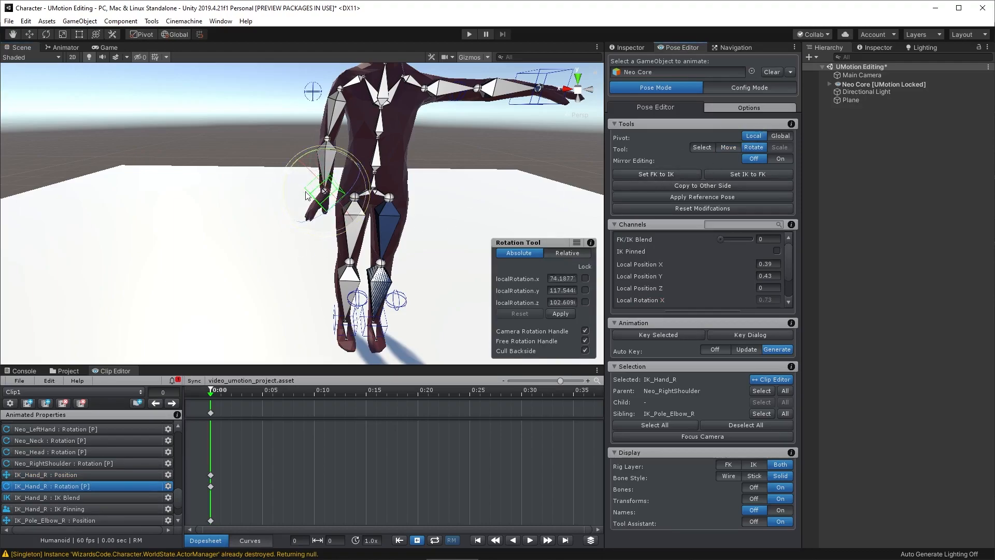
{"action": "left_click_drag", "start_coordinate": [329, 191], "coordinate": [317, 191]}
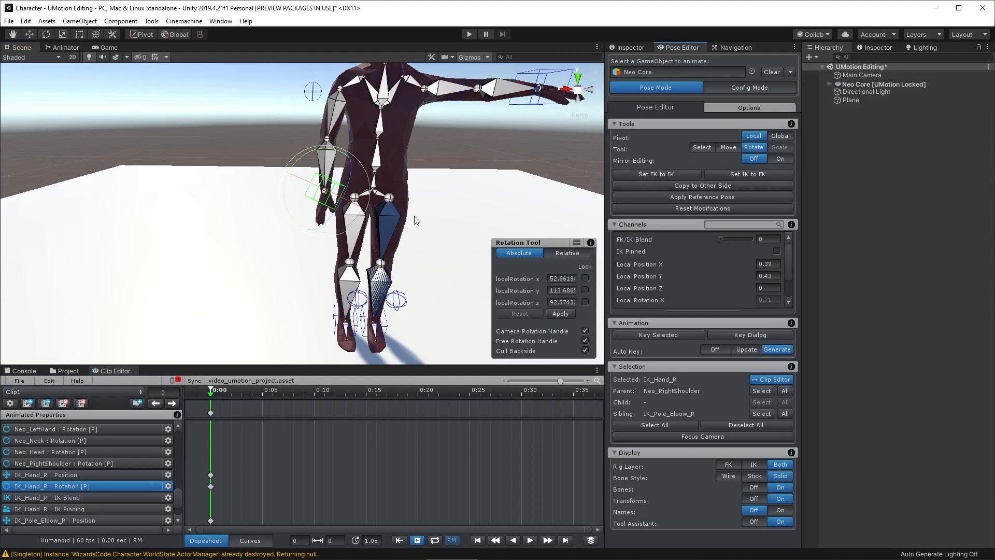
{"action": "left_click_drag", "start_coordinate": [413, 219], "coordinate": [292, 180]}
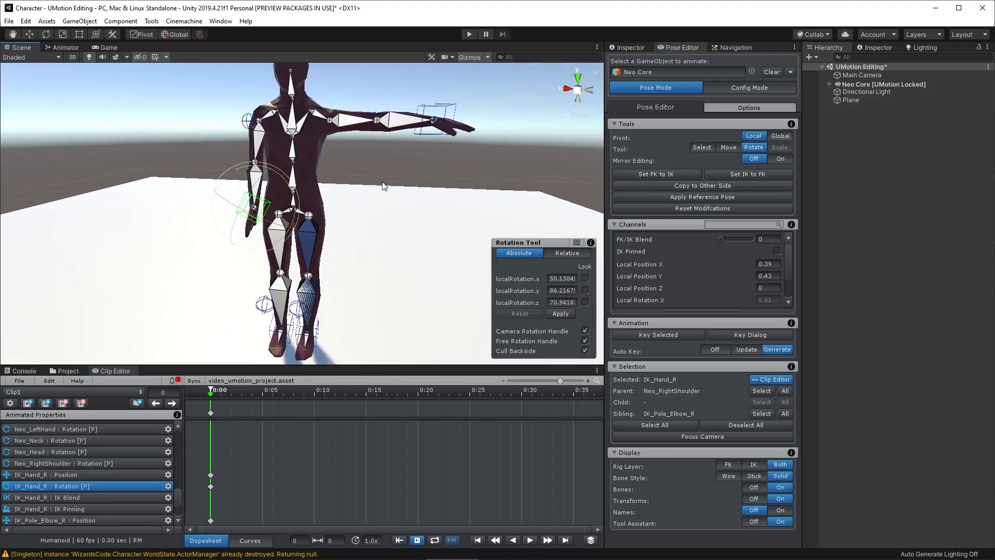
{"action": "left_click", "coordinate": [702, 186]}
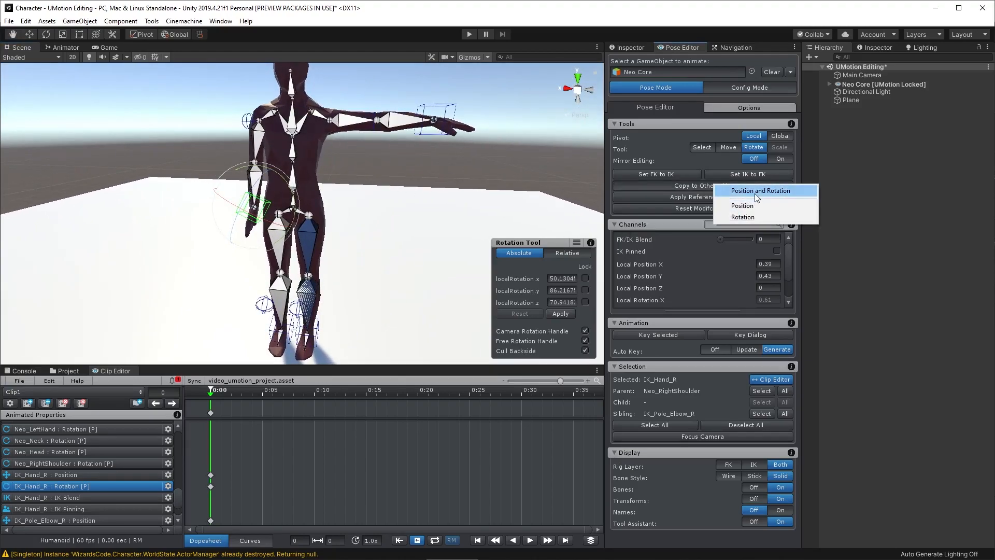
Sync IK position and rotation, bring IK_Hand_L to the hip, tilt Neo_Neck and select IK_Foot_R
{"action": "left_click", "coordinate": [760, 191]}
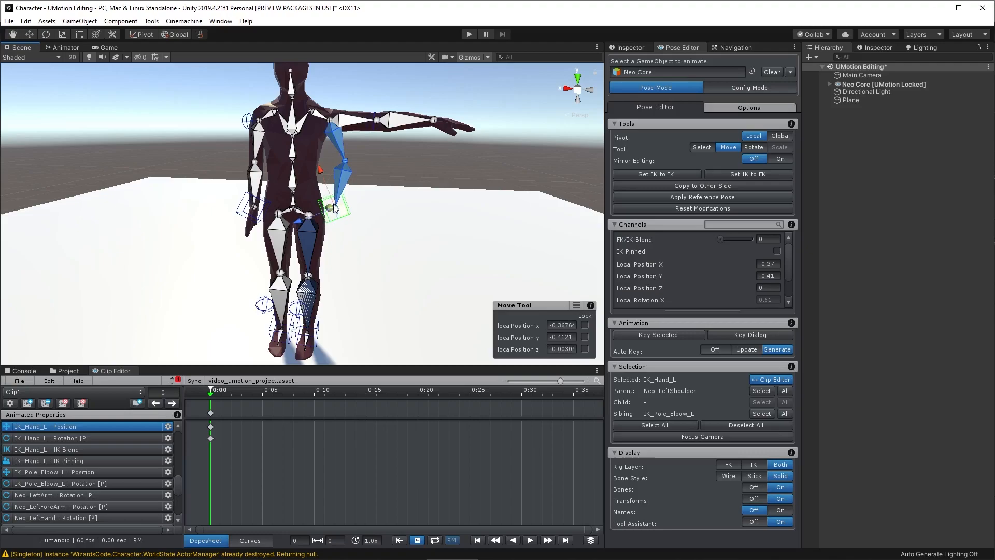
{"action": "left_click_drag", "start_coordinate": [333, 206], "coordinate": [327, 206]}
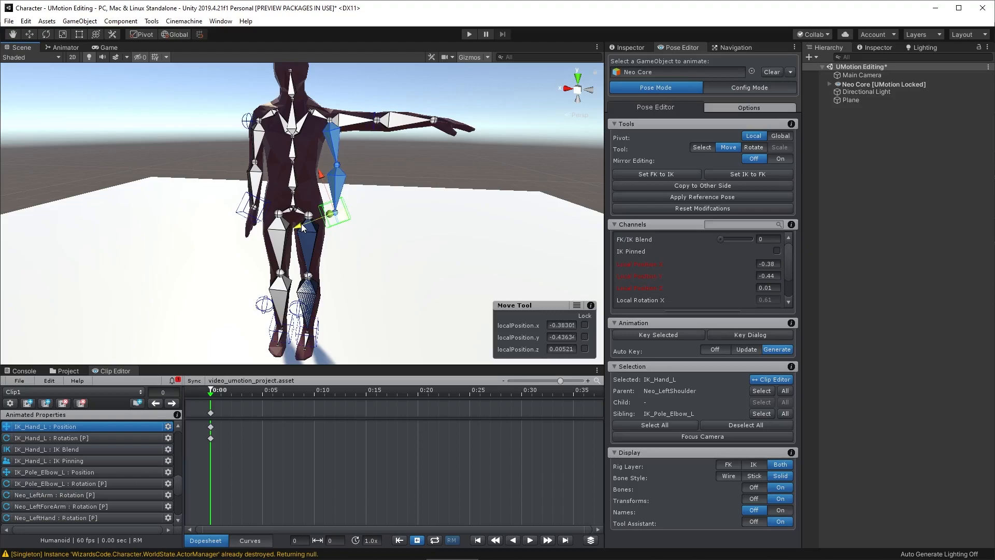
{"action": "left_click_drag", "start_coordinate": [301, 225], "coordinate": [329, 216]}
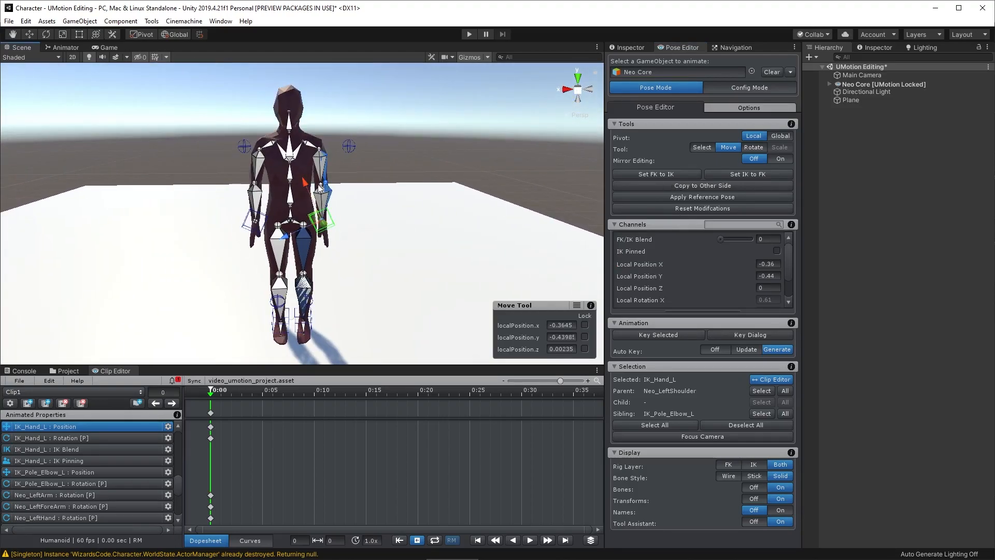
{"action": "left_click_drag", "start_coordinate": [323, 225], "coordinate": [323, 215]}
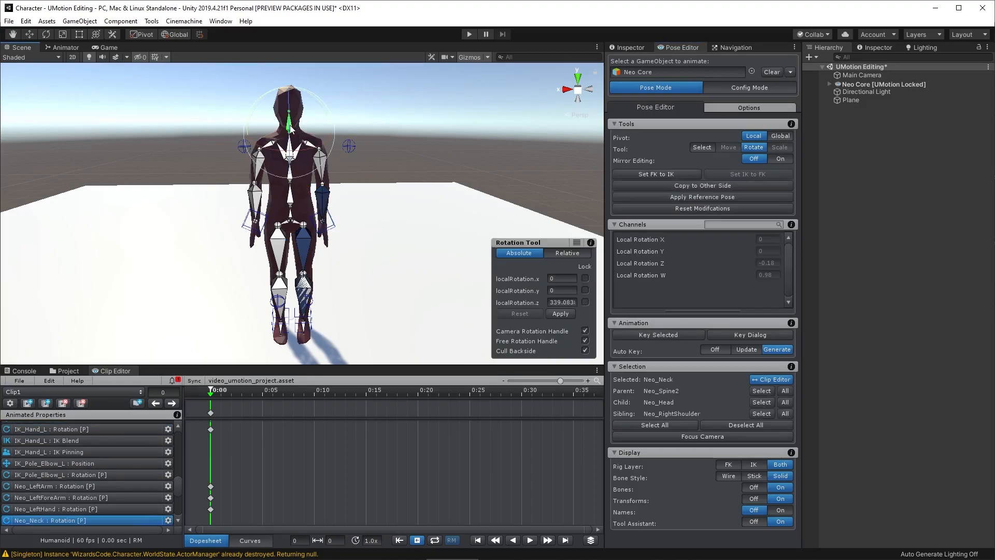
{"action": "left_click_drag", "start_coordinate": [292, 126], "coordinate": [359, 185]}
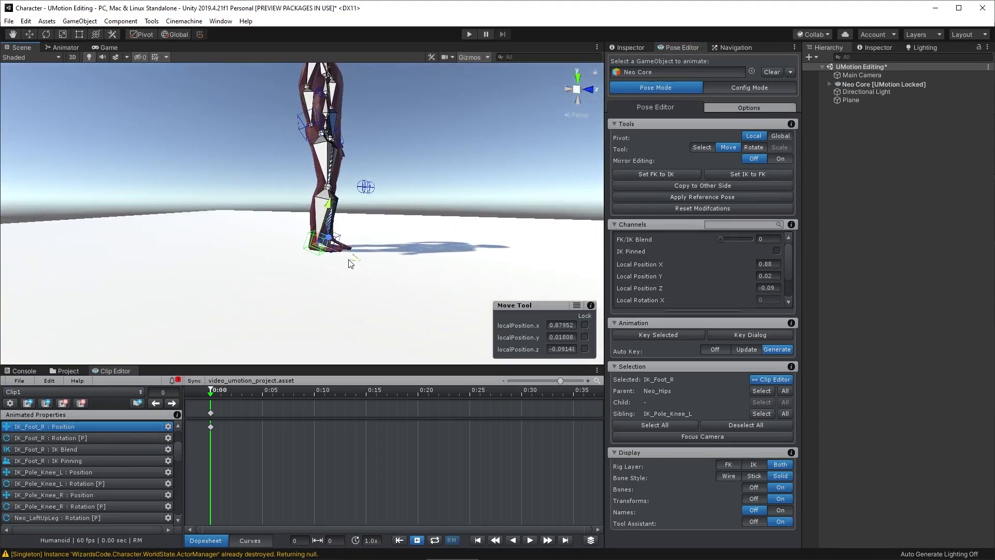
{"action": "left_click", "coordinate": [753, 147]}
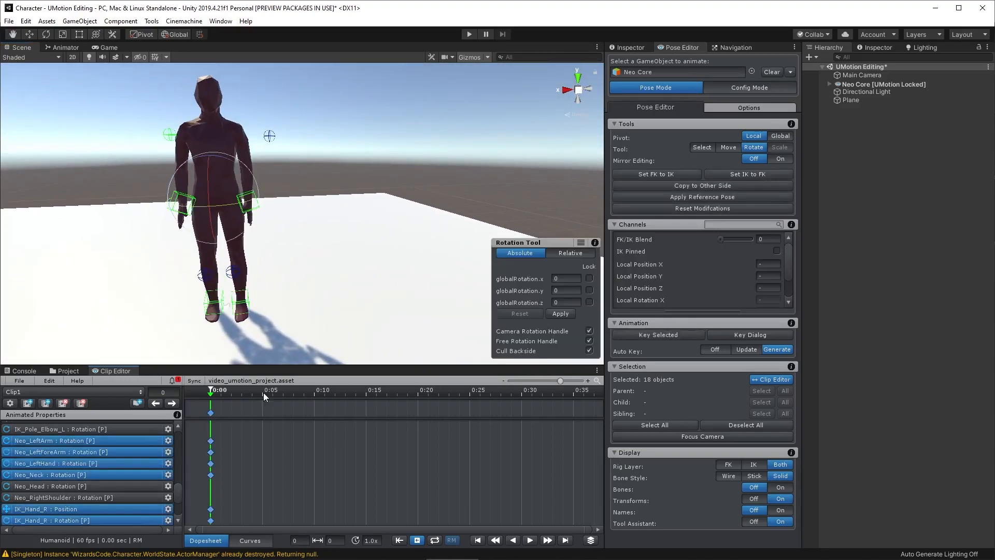
Copy the frame 0 opening pose keys to frame 30 and play the clip
{"action": "left_click", "coordinate": [284, 395]}
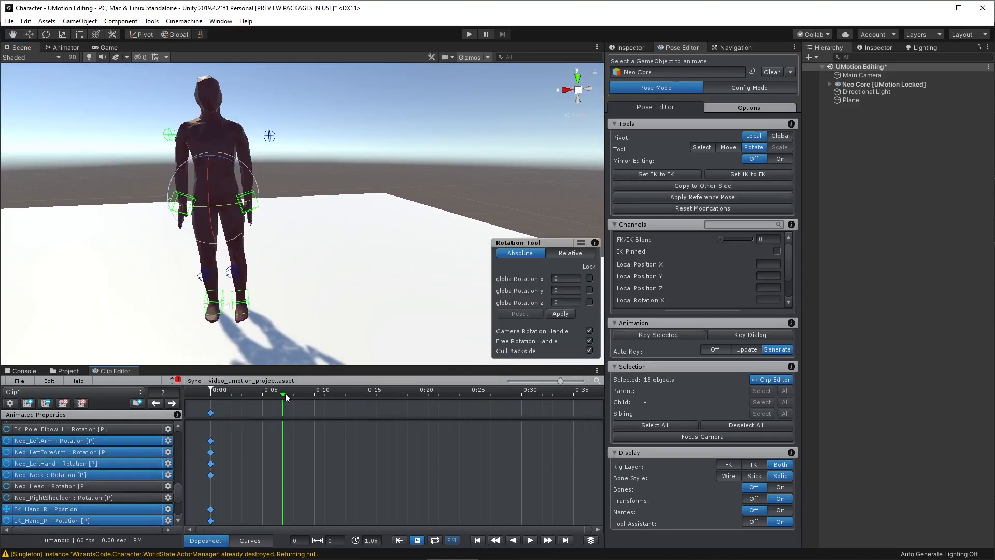
{"action": "left_click", "coordinate": [521, 390]}
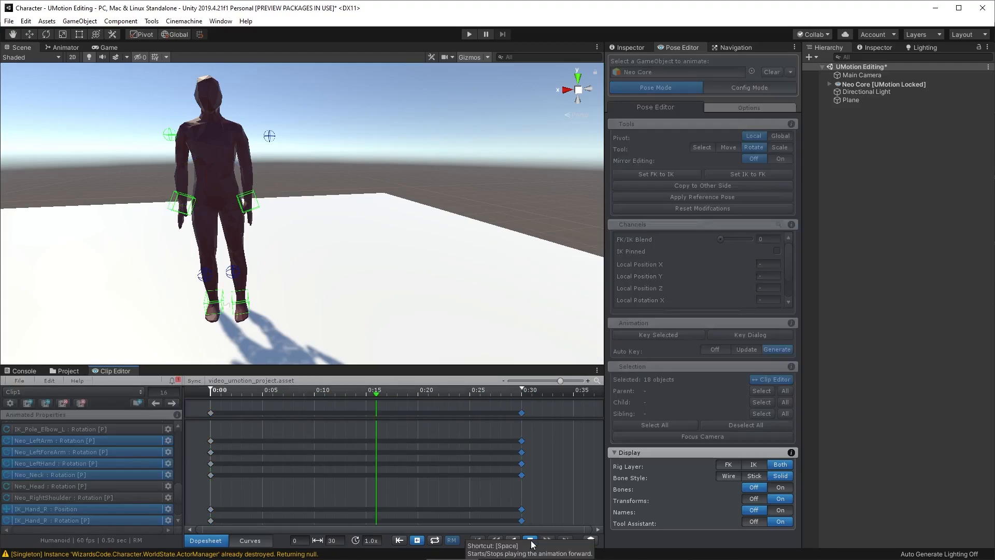
{"action": "left_click", "coordinate": [530, 540]}
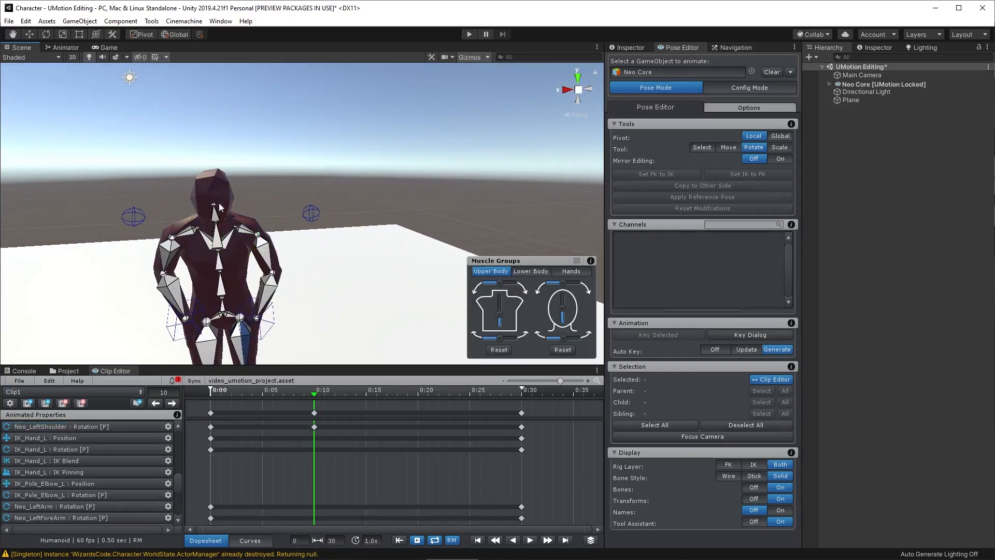
At frame 10 raise IK_Hand_R and adjust the right elbow pole for the shrug
{"action": "left_click", "coordinate": [216, 216]}
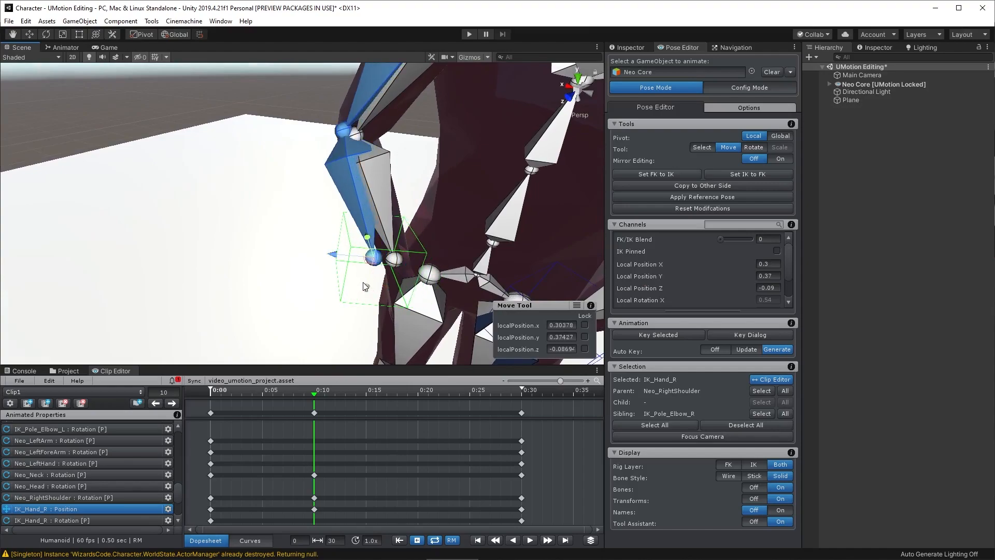
{"action": "left_click_drag", "start_coordinate": [374, 257], "coordinate": [371, 264]}
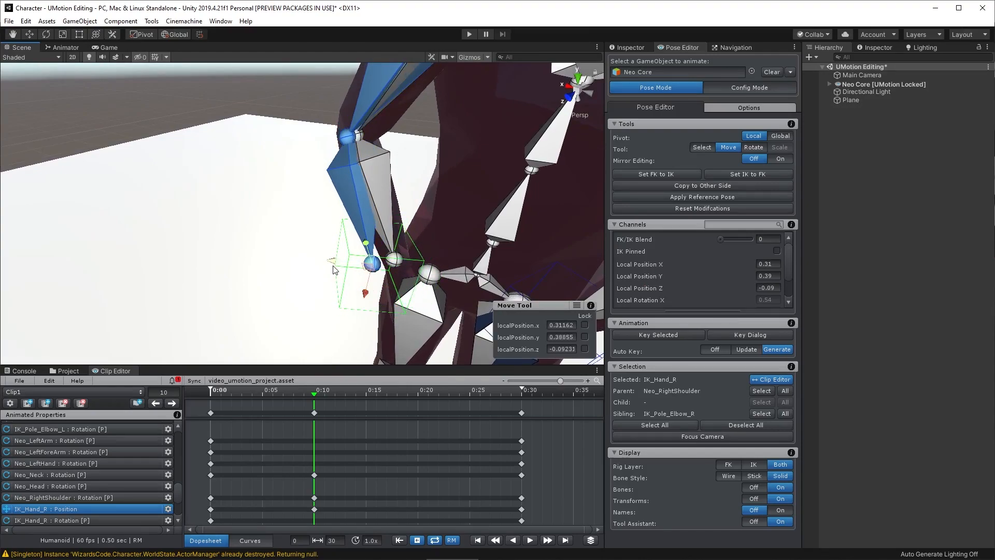
{"action": "left_click", "coordinate": [753, 146]}
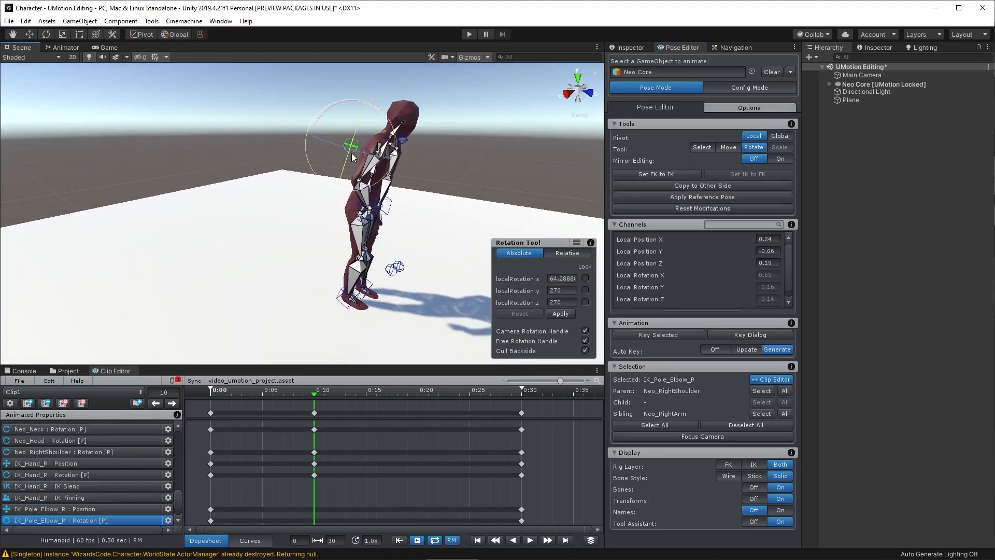
{"action": "left_click", "coordinate": [727, 146]}
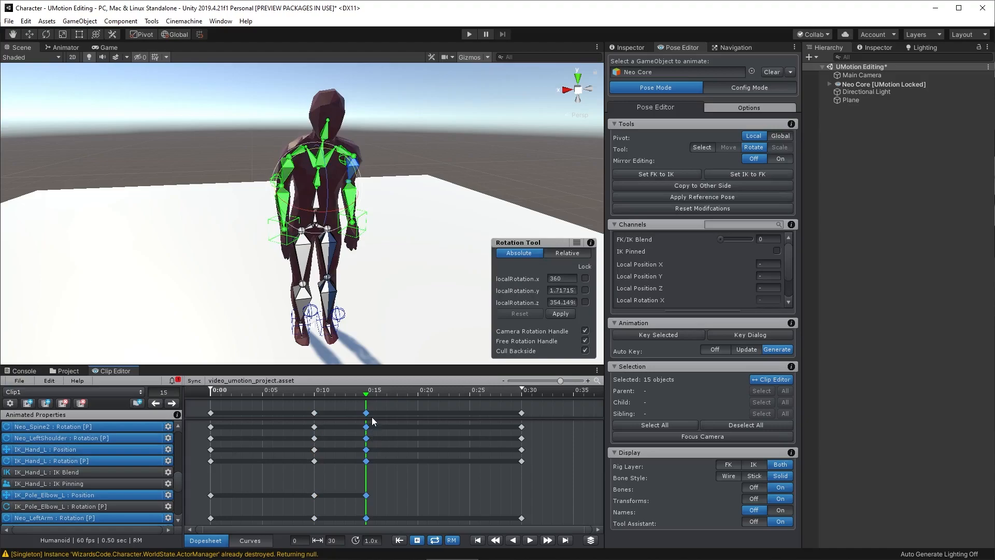
{"action": "mouse_move", "coordinate": [374, 247]}
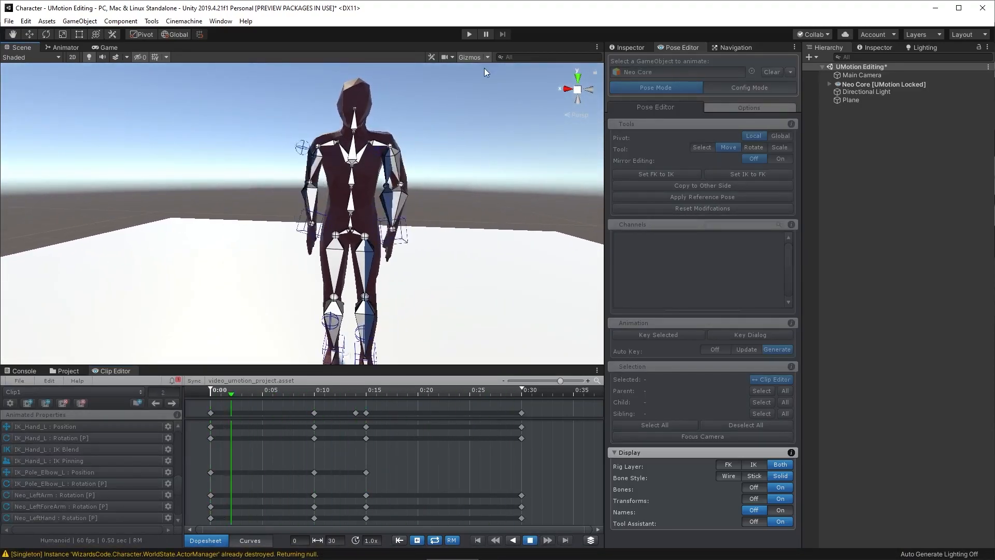
With Auto Key set to Update, lower hips and feet at frame 15 and keep the modifications as keys
{"action": "left_click", "coordinate": [529, 540]}
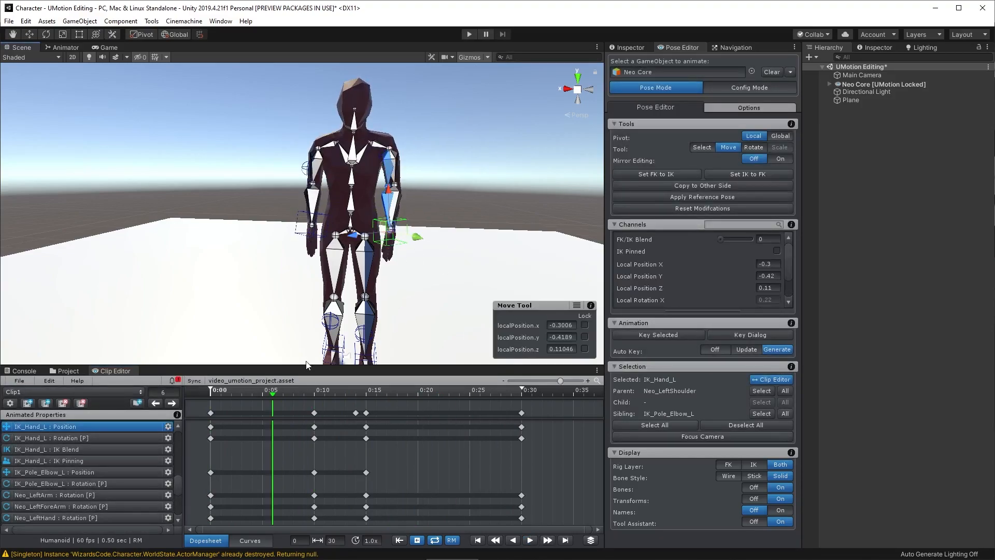
{"action": "left_click", "coordinate": [333, 394]}
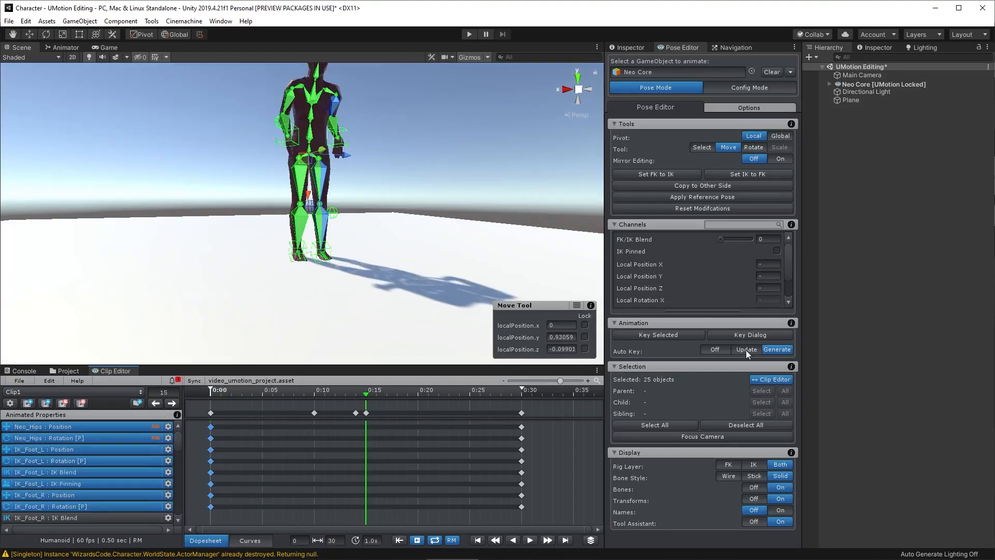
{"action": "left_click", "coordinate": [745, 349]}
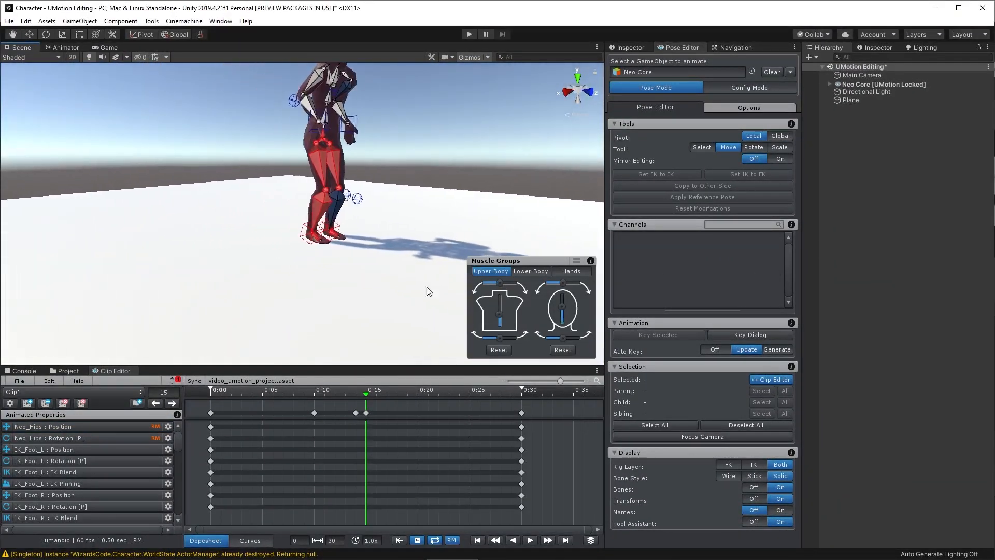
{"action": "left_click", "coordinate": [374, 391]}
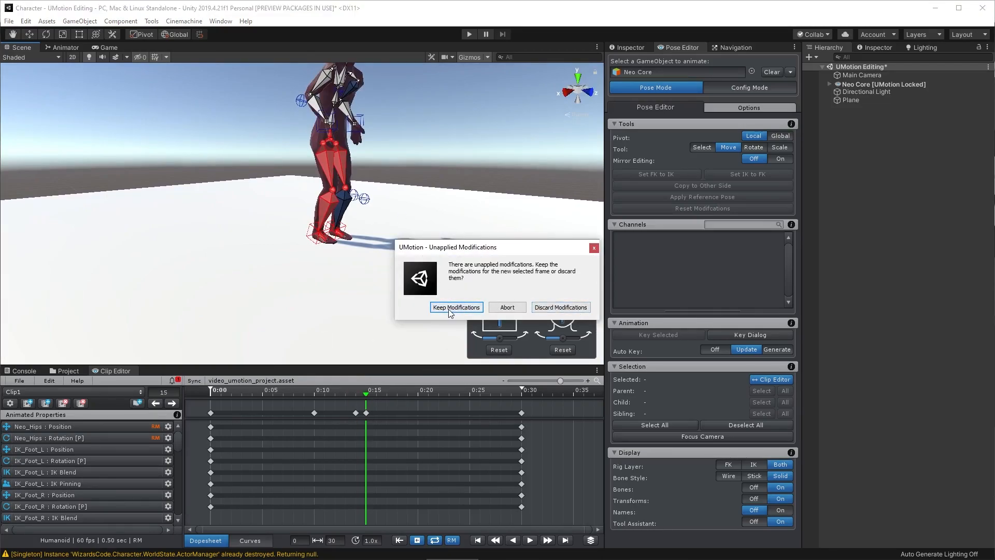
{"action": "left_click", "coordinate": [456, 306]}
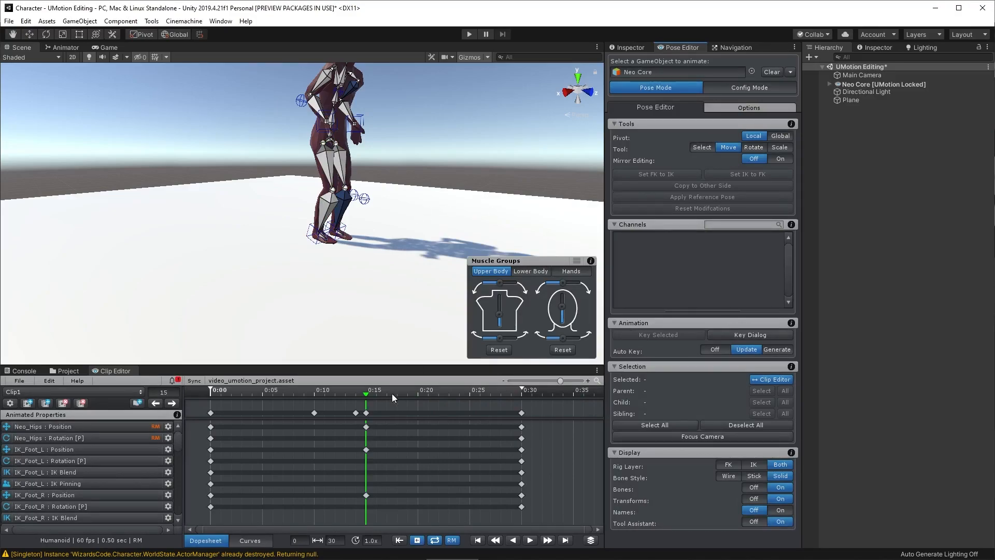
{"action": "left_click", "coordinate": [335, 390]}
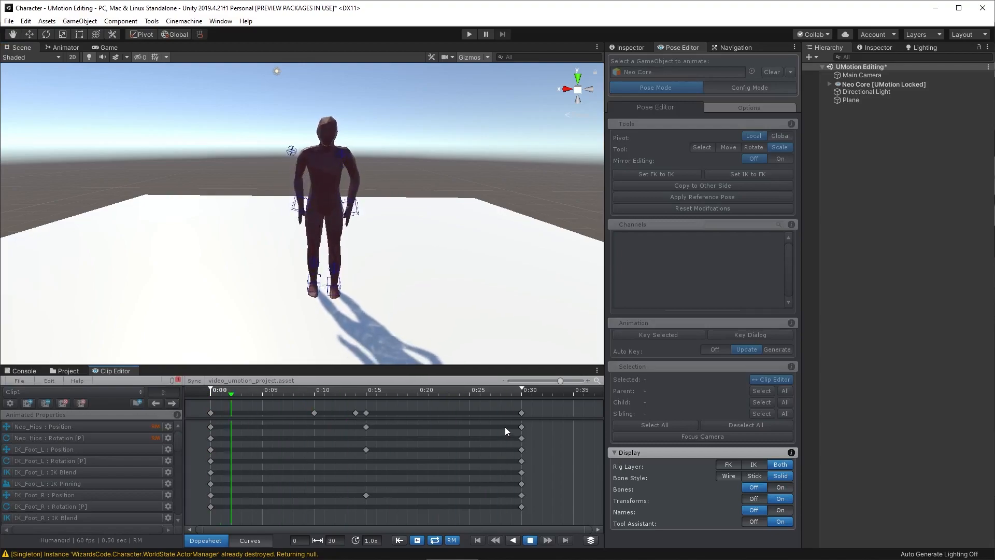
Extend the clip to 40 frames and shift the later keys to later frames
{"action": "left_click", "coordinate": [531, 540]}
{"action": "type", "text": "40"}
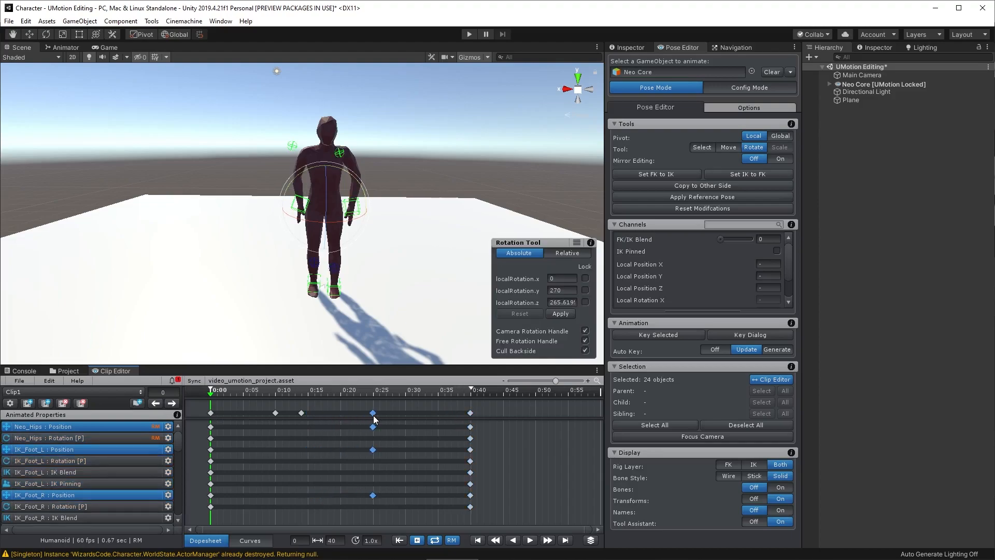
{"action": "left_click_drag", "start_coordinate": [372, 413], "coordinate": [341, 412]}
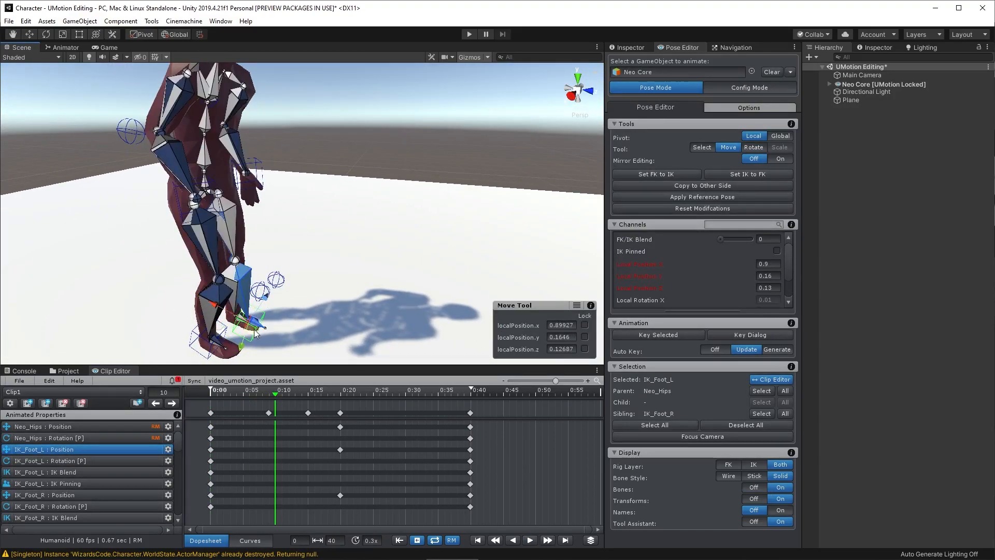
Rotate the lifted IK_Foot_L and key the hips rotation at frame 10
{"action": "left_click", "coordinate": [754, 146]}
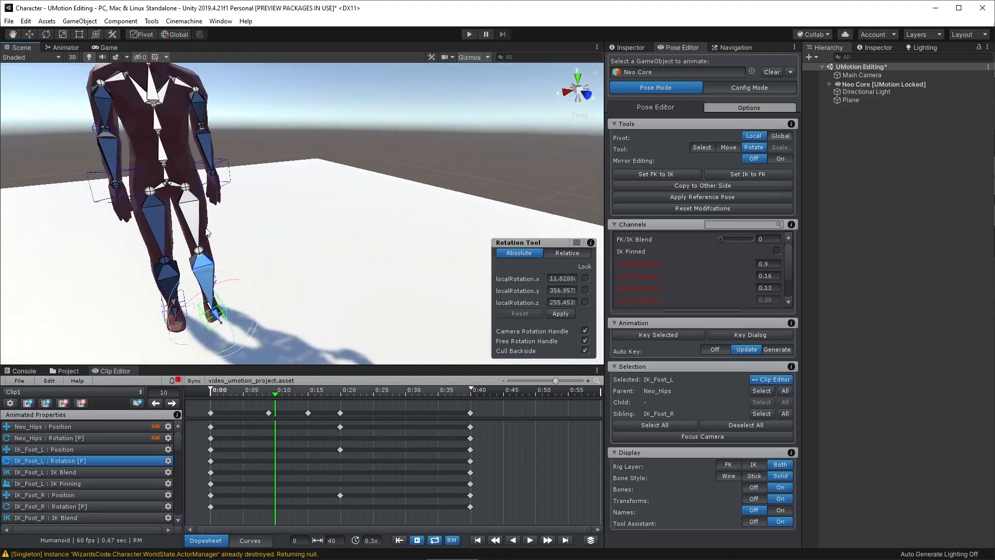
{"action": "left_click", "coordinate": [166, 186]}
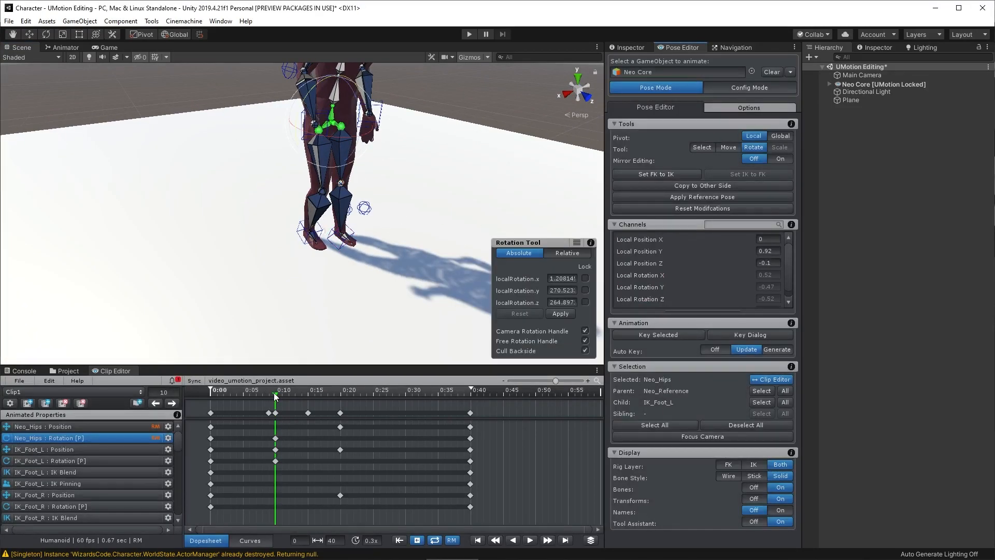
{"action": "left_click", "coordinate": [374, 389]}
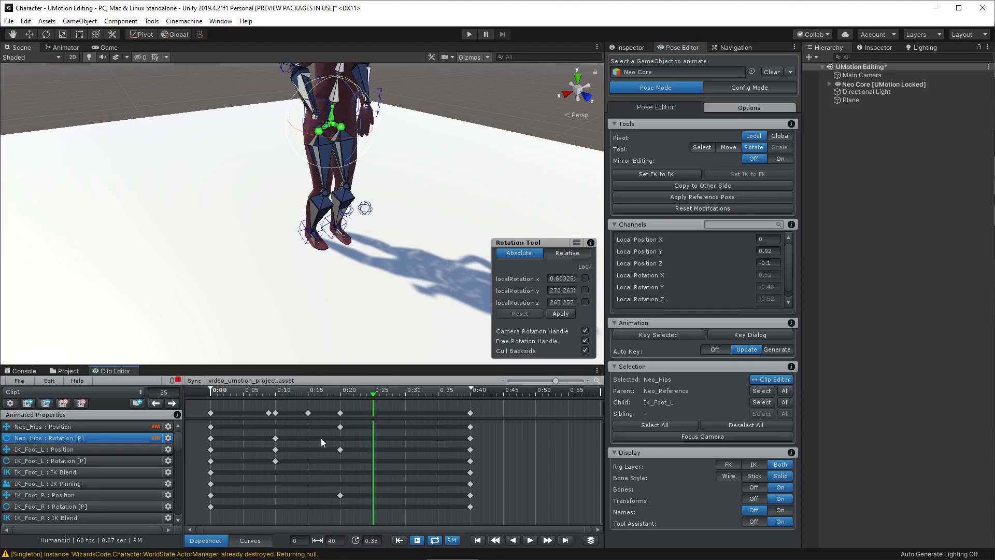
{"action": "mouse_move", "coordinate": [108, 472]}
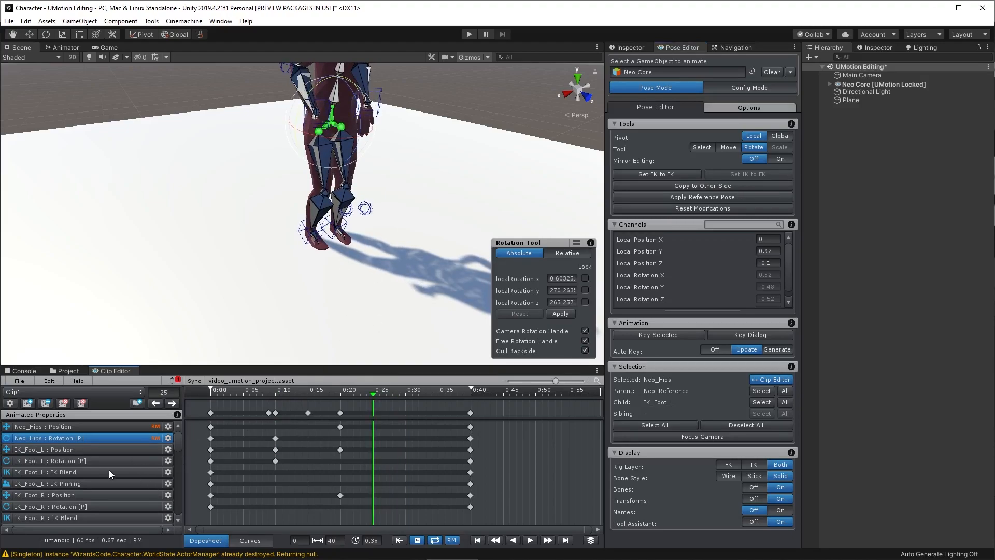
{"action": "left_click", "coordinate": [48, 471]}
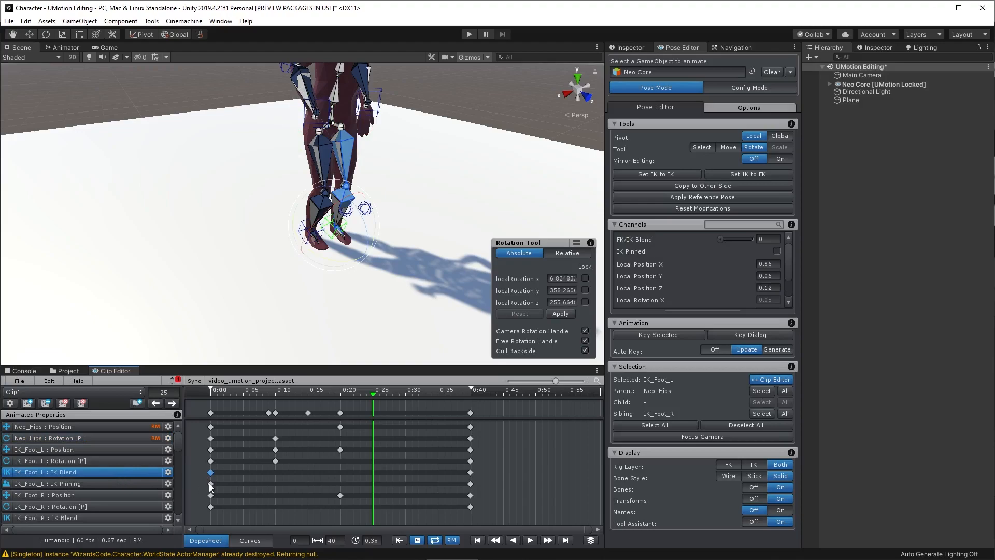
{"action": "scroll", "scroll_direction": "down", "scroll_amount": 3}
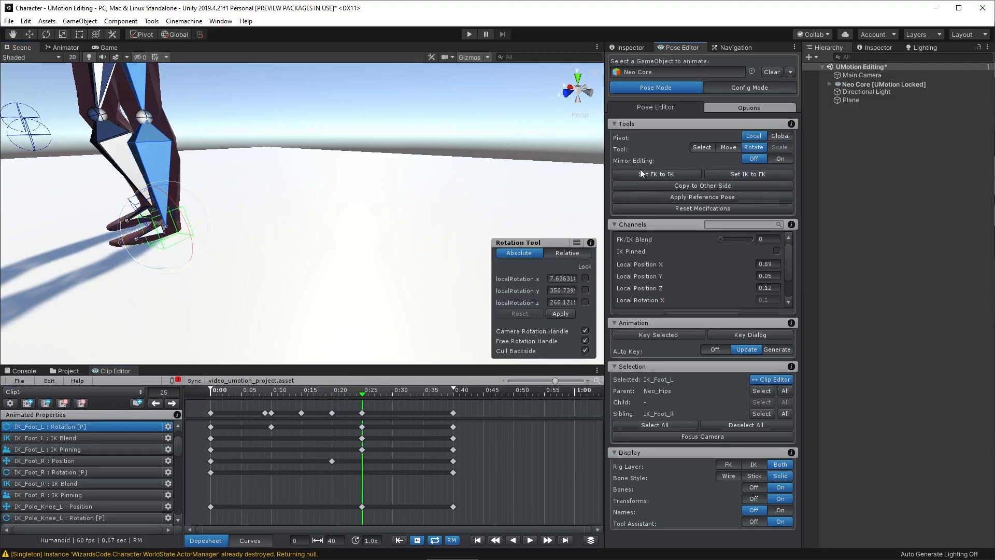
Move IK_Foot_L at frame 9 and keep the modifications as keys
{"action": "left_click", "coordinate": [252, 390]}
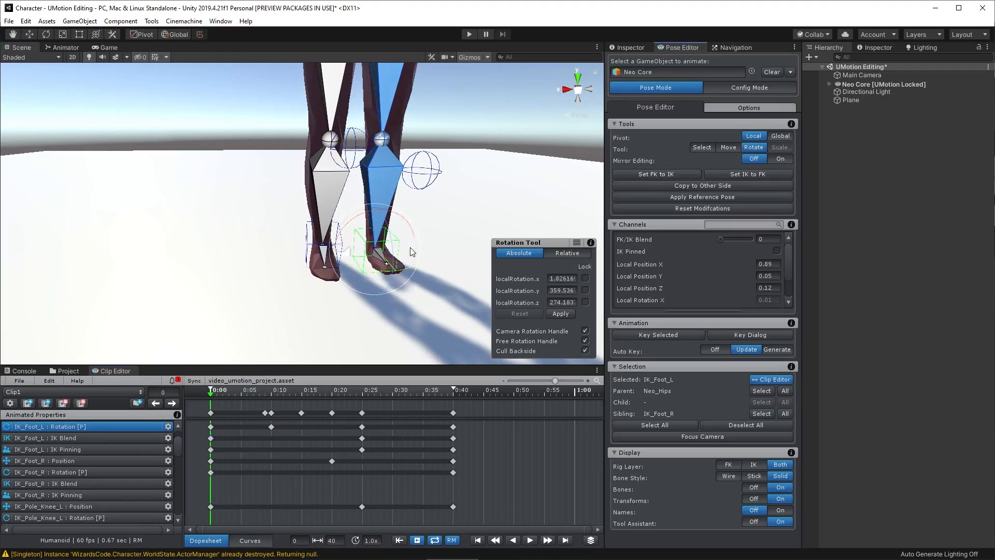
{"action": "left_click", "coordinate": [238, 390]}
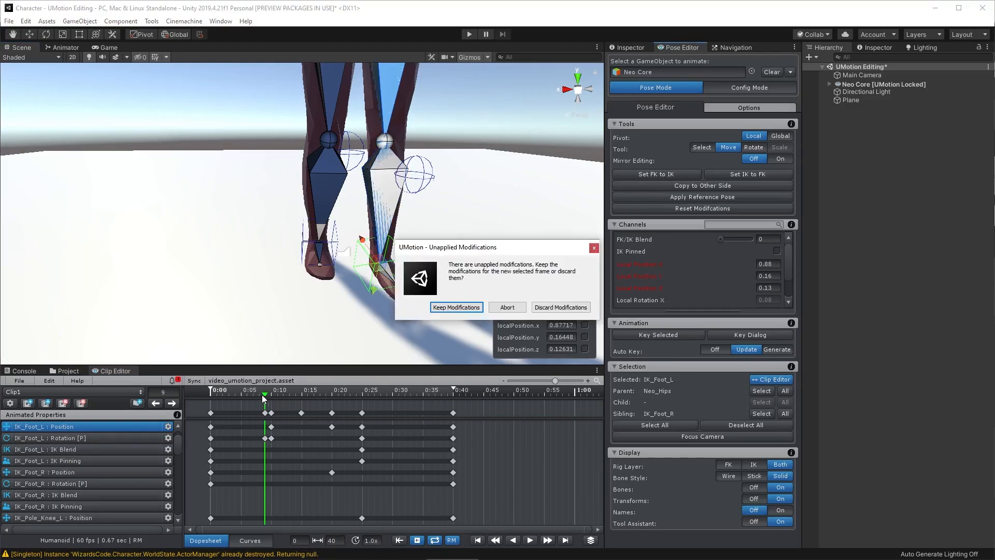
{"action": "left_click", "coordinate": [456, 307]}
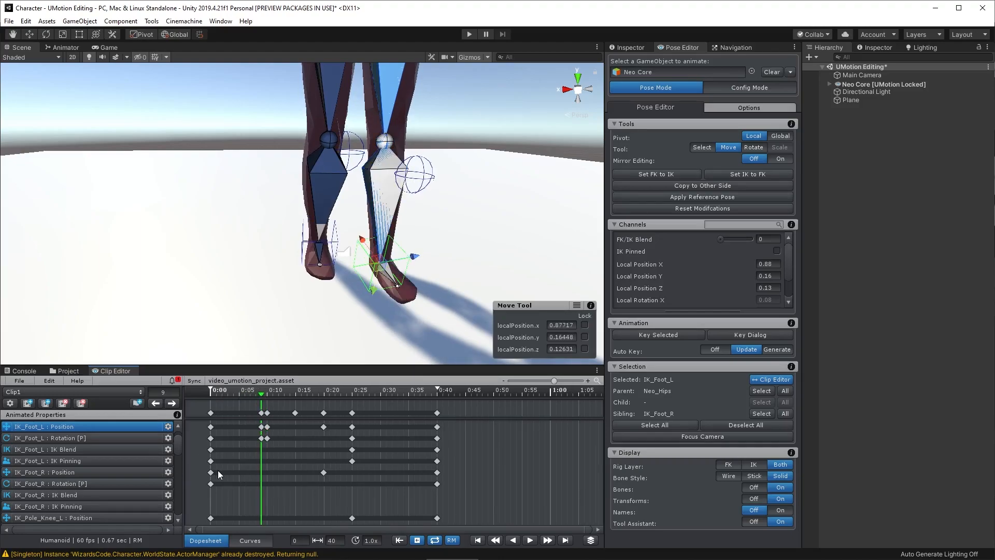
Adjust the left leg bone rotations and play the clip to review the leg motion
{"action": "left_click", "coordinate": [753, 146]}
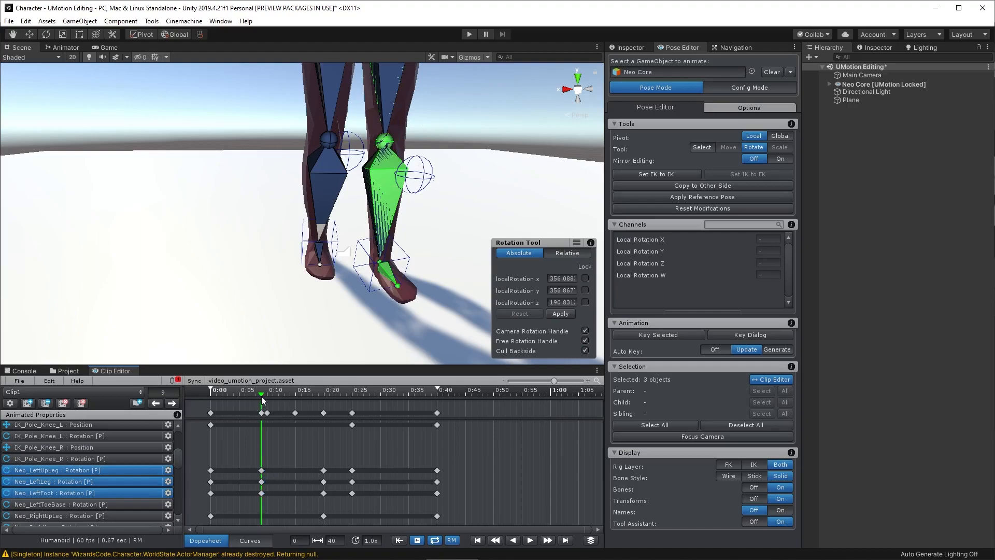
{"action": "left_click", "coordinate": [307, 390]}
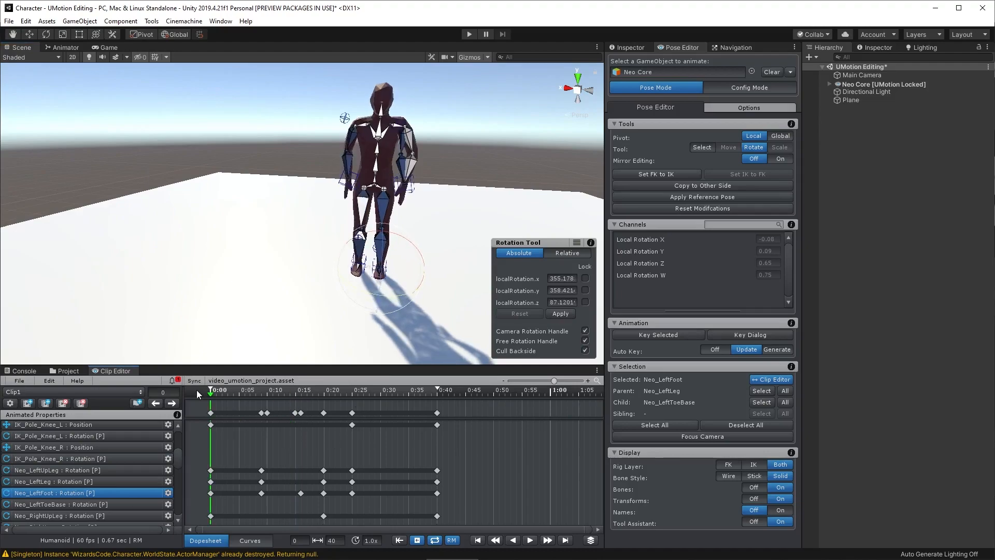
{"action": "left_click", "coordinate": [529, 540]}
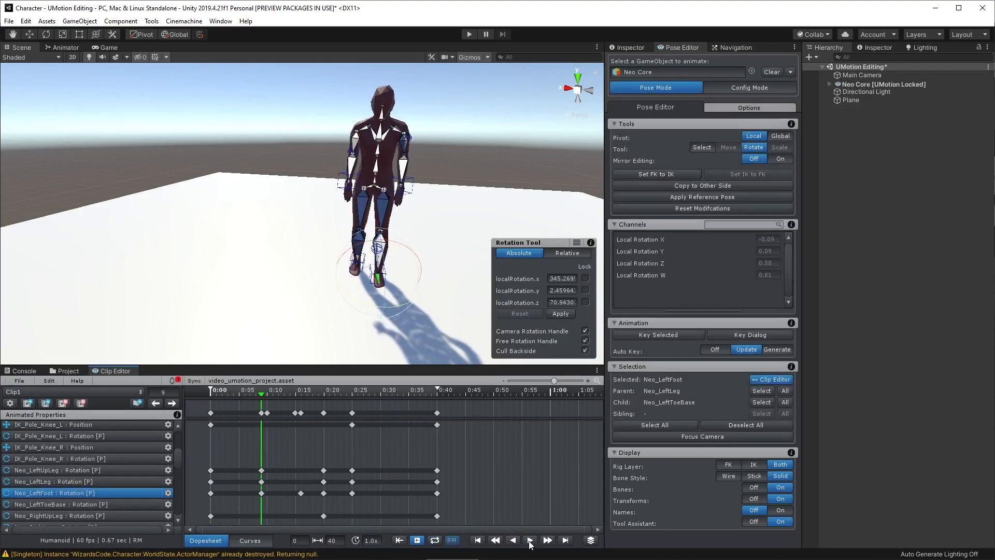
{"action": "left_click", "coordinate": [653, 425]}
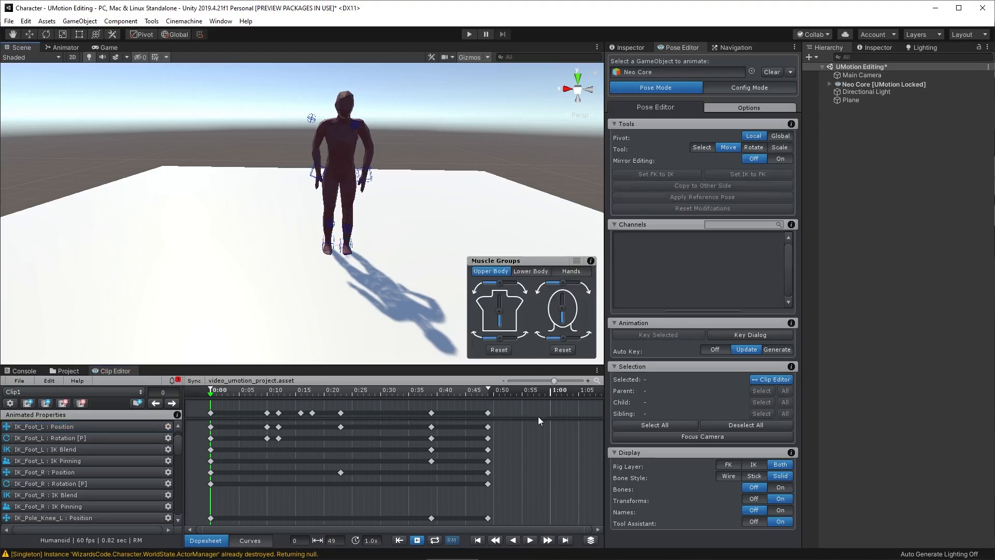
{"action": "mouse_move", "coordinate": [530, 540]}
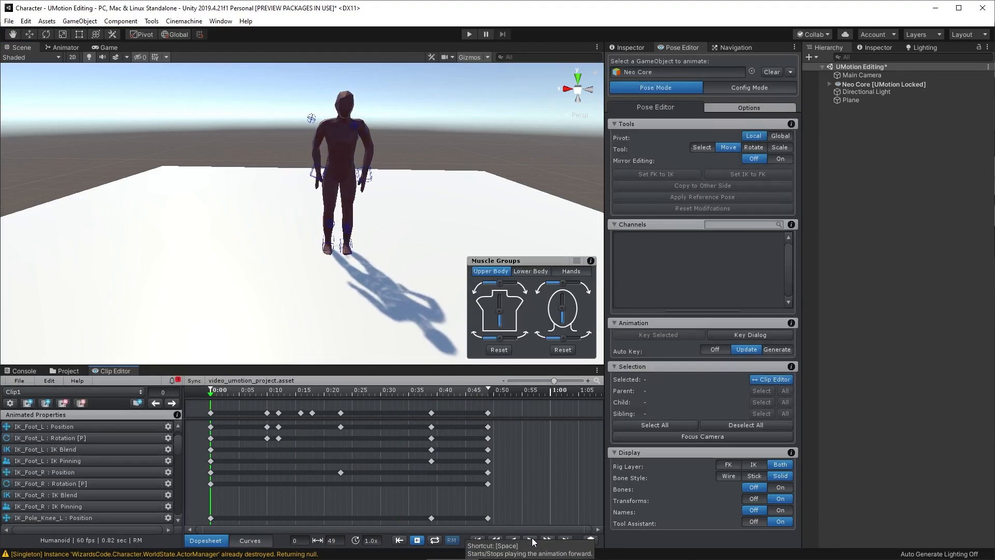
{"action": "left_click", "coordinate": [530, 540]}
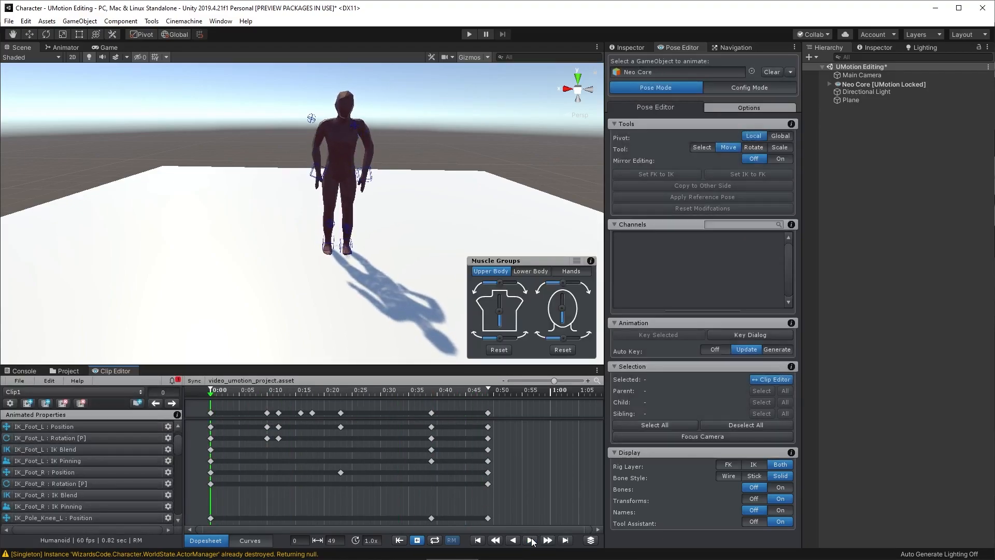
{"action": "left_click", "coordinate": [531, 540]}
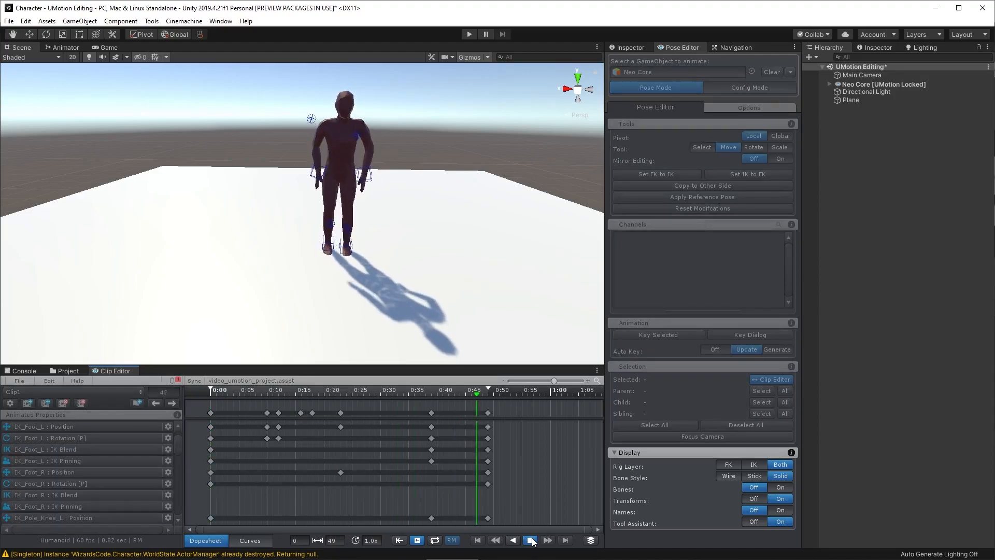
{"action": "left_click", "coordinate": [530, 540]}
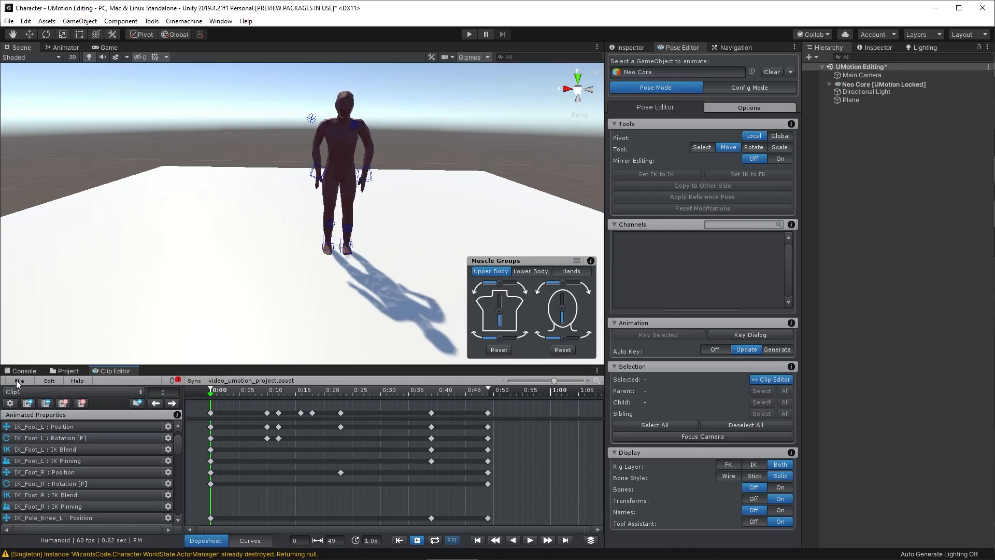
Start exporting the current clip and browse for an export destination folder in UMotion settings
{"action": "left_click", "coordinate": [19, 380]}
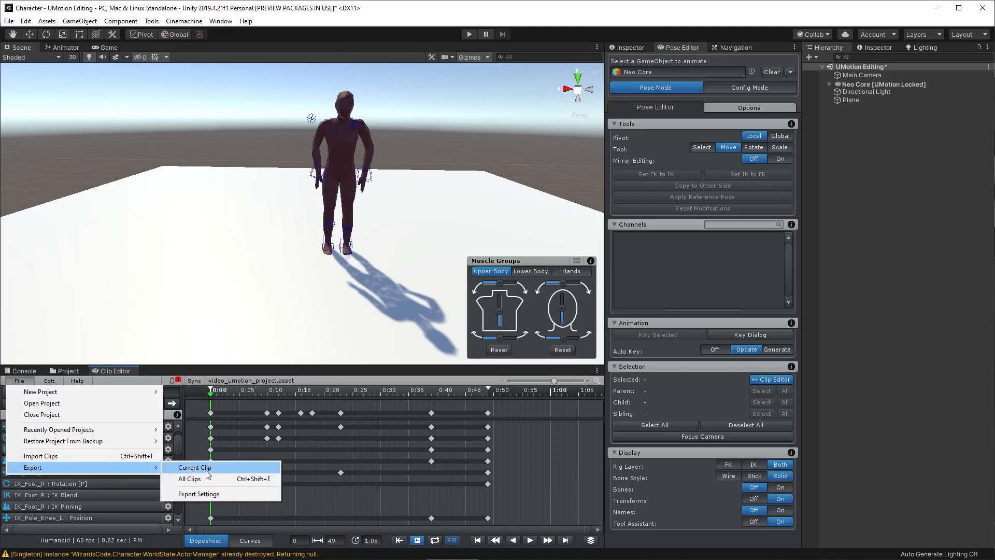
{"action": "left_click", "coordinate": [192, 467]}
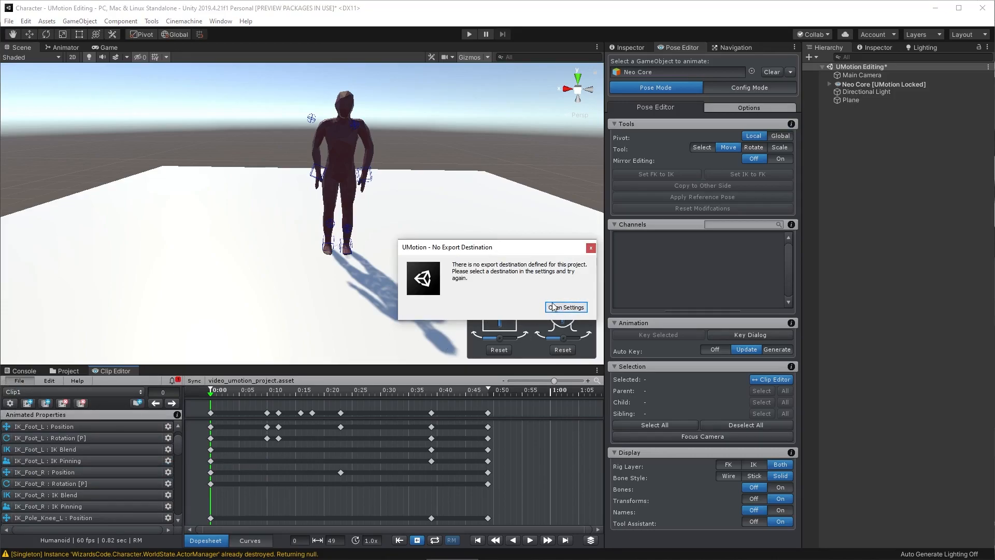
{"action": "left_click", "coordinate": [565, 307]}
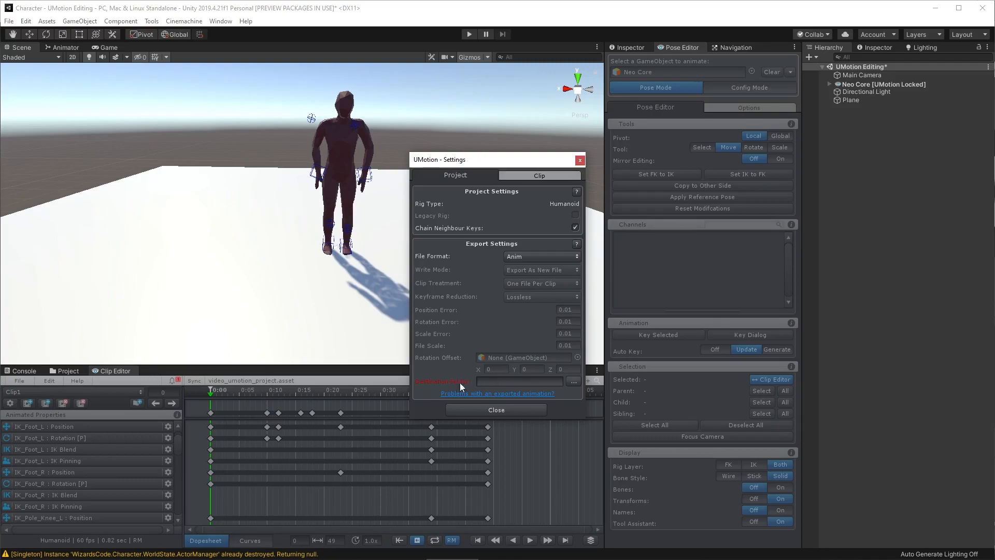
{"action": "left_click", "coordinate": [572, 381]}
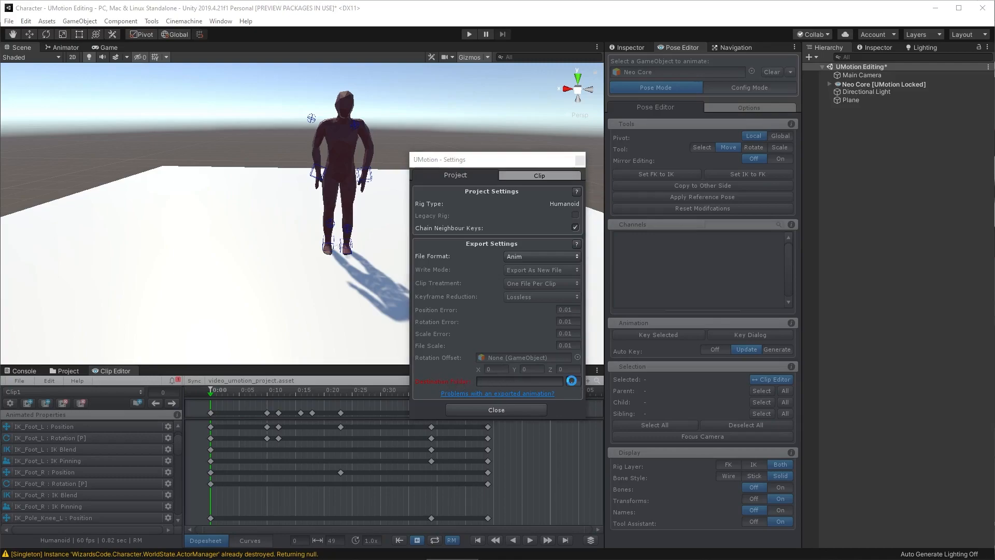
{"action": "left_click", "coordinate": [570, 380]}
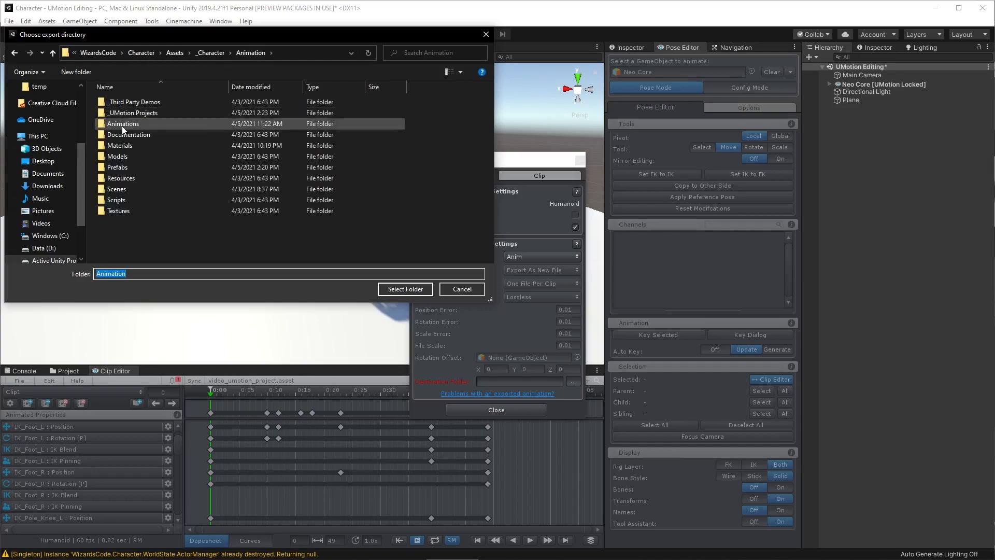
Choose Animations/Talk as UMotion's clip export destination folder
{"action": "double_click", "coordinate": [123, 123]}
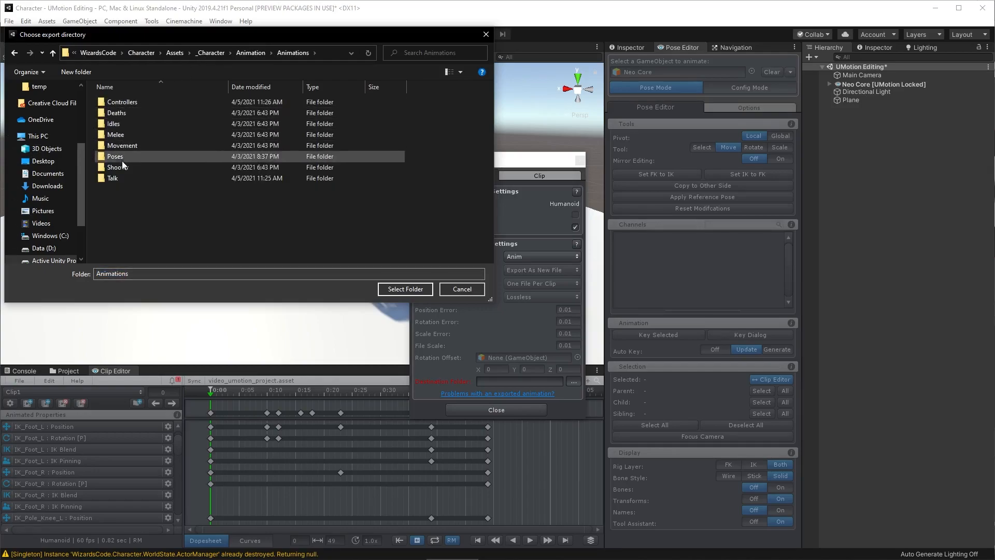
{"action": "double_click", "coordinate": [112, 177]}
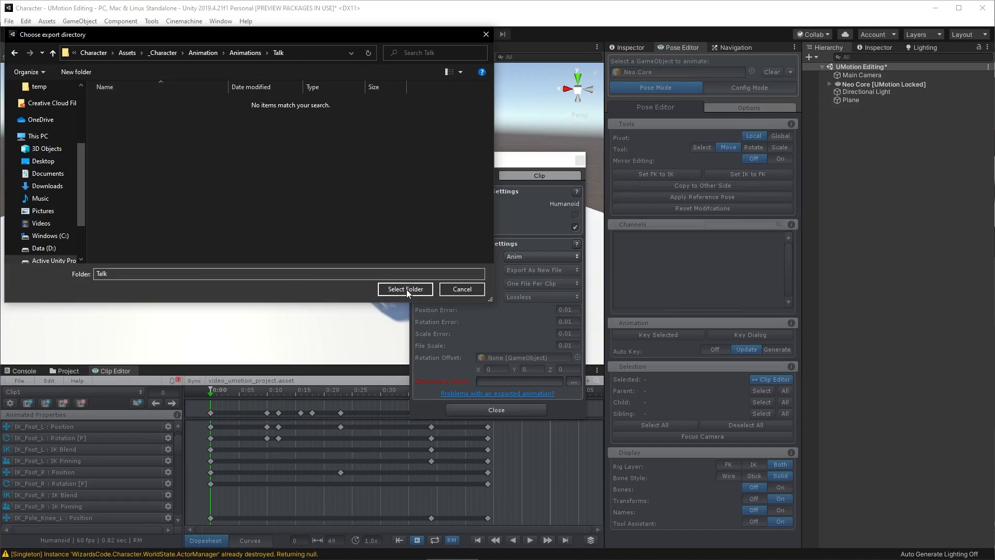
{"action": "left_click", "coordinate": [404, 289]}
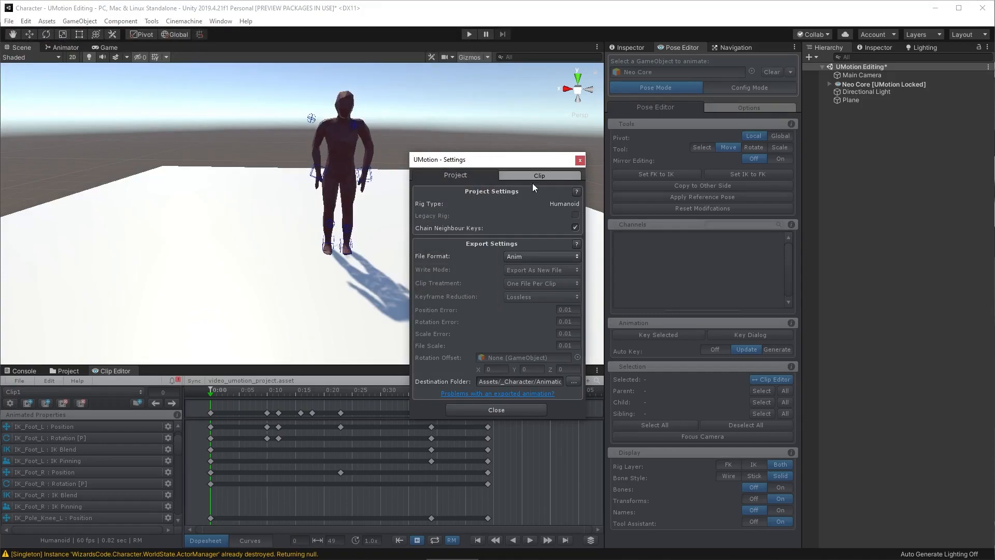
Rename the clip to 'Talk - Shrug' in its settings and confirm
{"action": "left_click", "coordinate": [539, 175]}
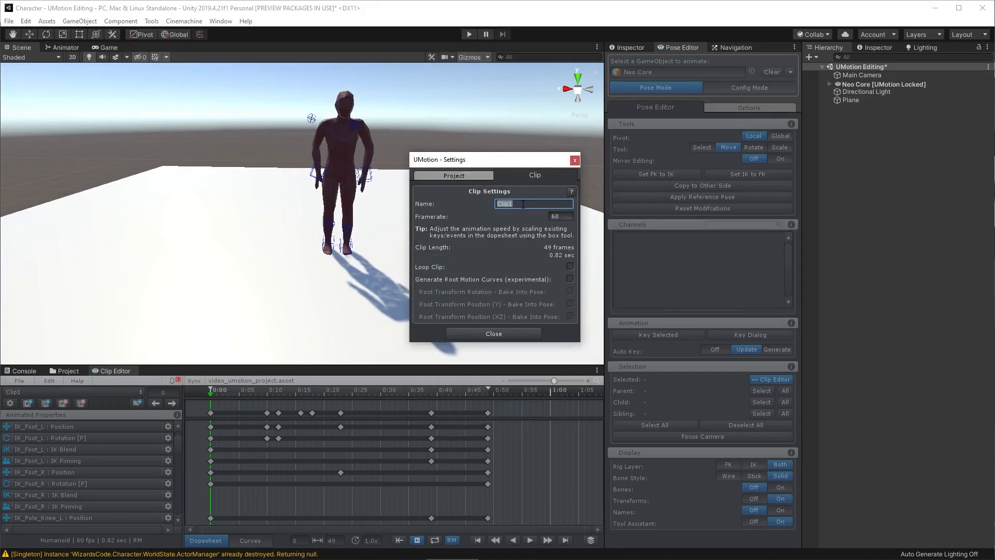
{"action": "type", "text": "Talk - Shrug"}
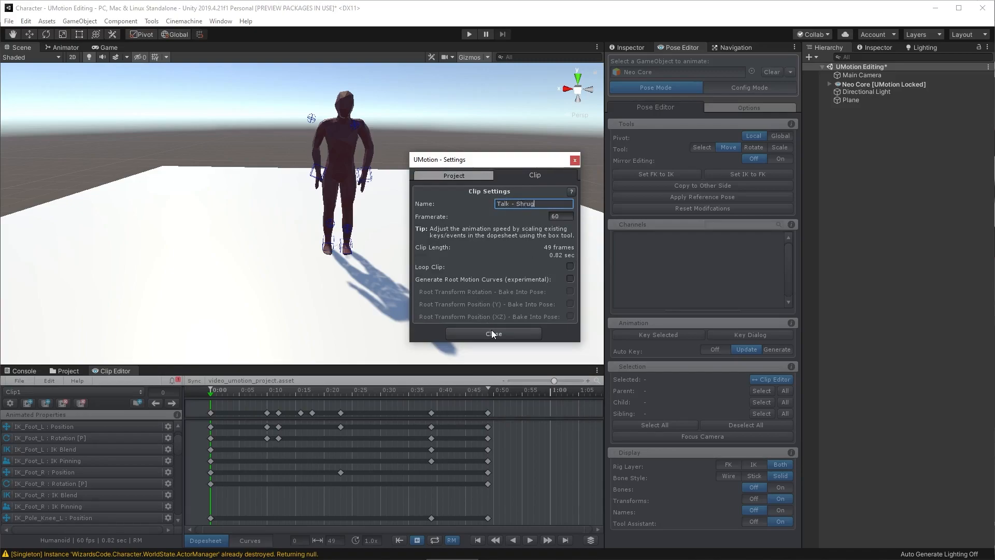
{"action": "left_click", "coordinate": [493, 333]}
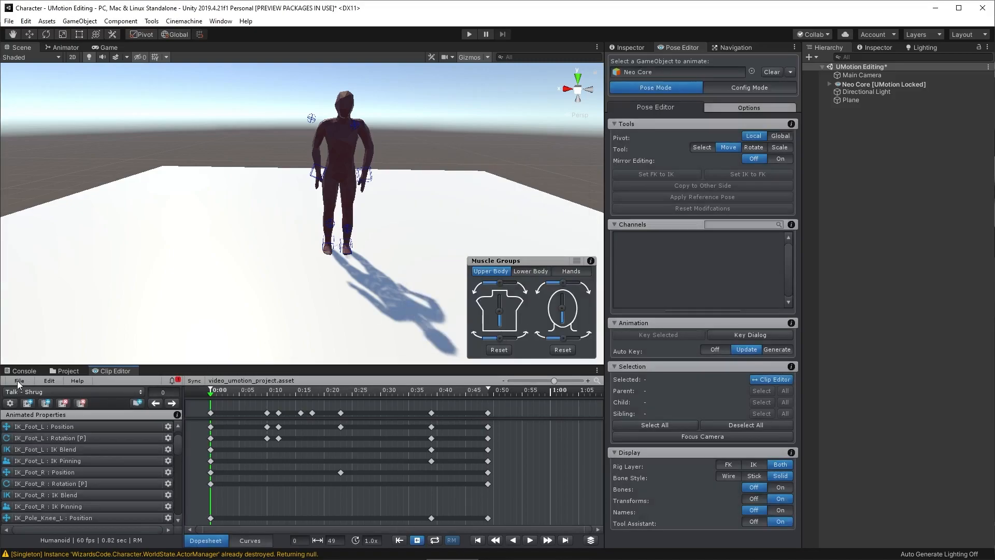
Export the current clip as 'Talk - Shrug' into the Talk animations folder
{"action": "left_click", "coordinate": [19, 381]}
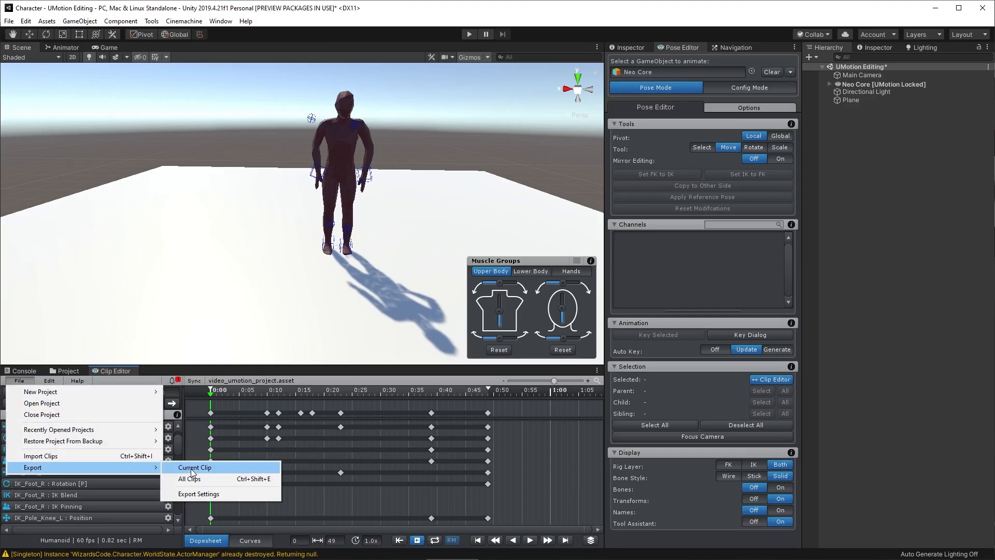
{"action": "left_click", "coordinate": [194, 468]}
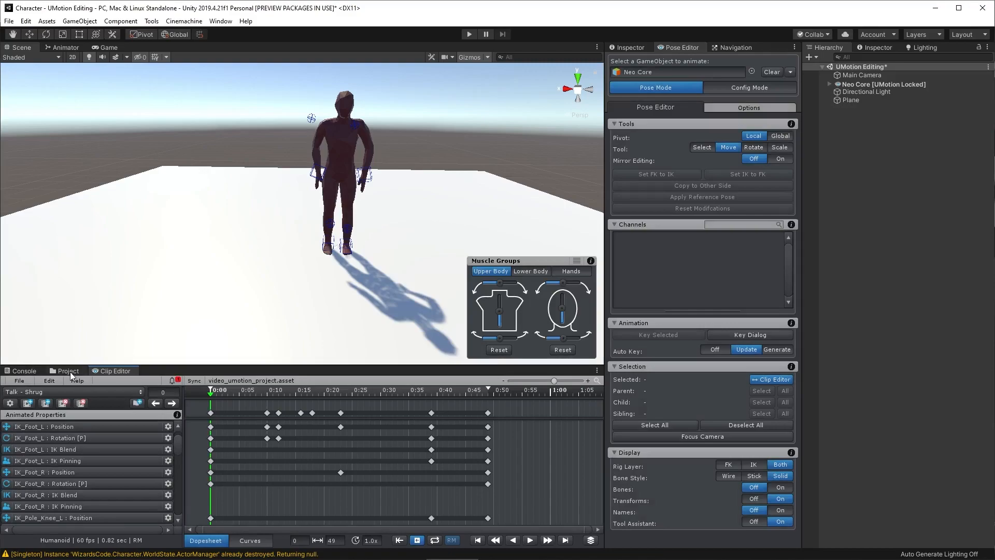
{"action": "left_click", "coordinate": [66, 371]}
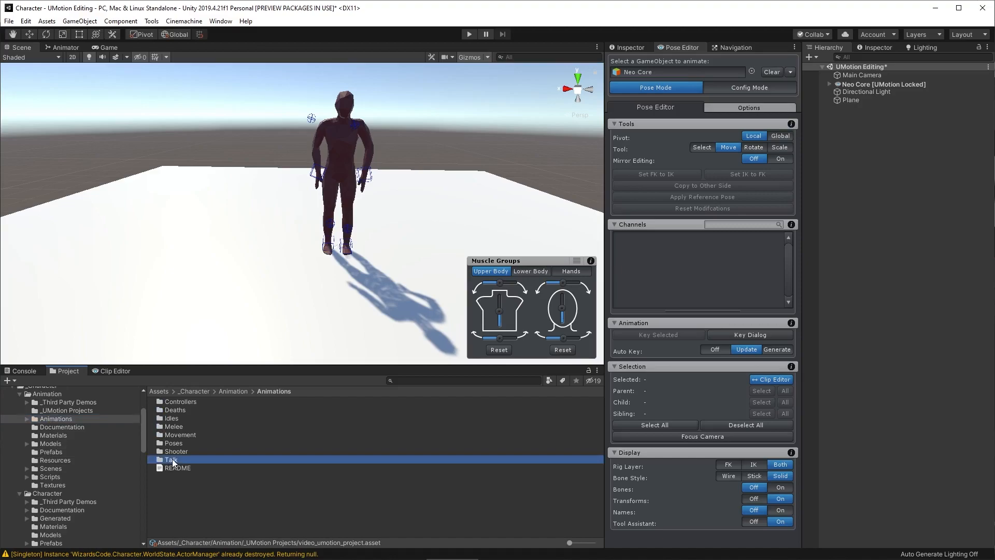
Select the exported 'Talk - Shrug' clip in Animations/Talk and play its Inspector preview
{"action": "double_click", "coordinate": [170, 459]}
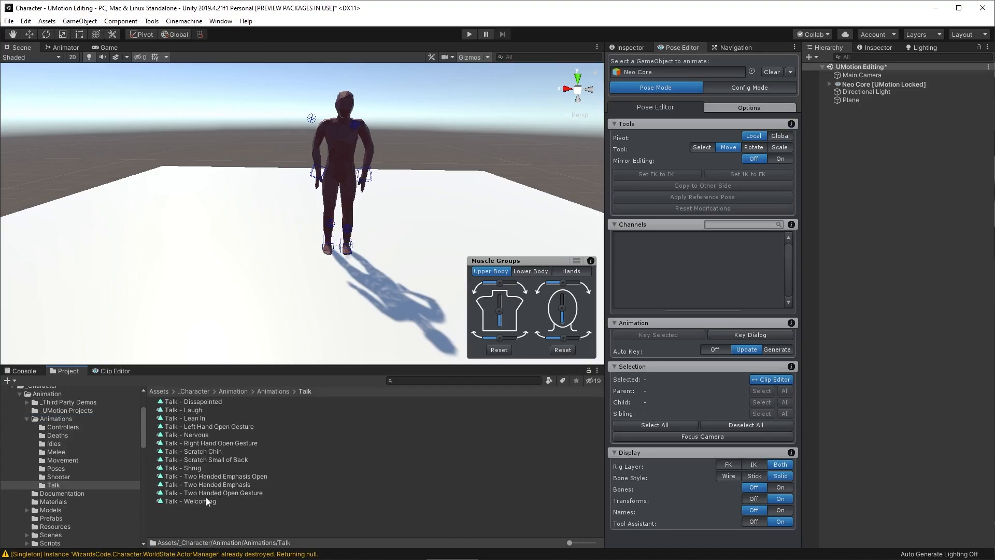
{"action": "left_click", "coordinate": [187, 468]}
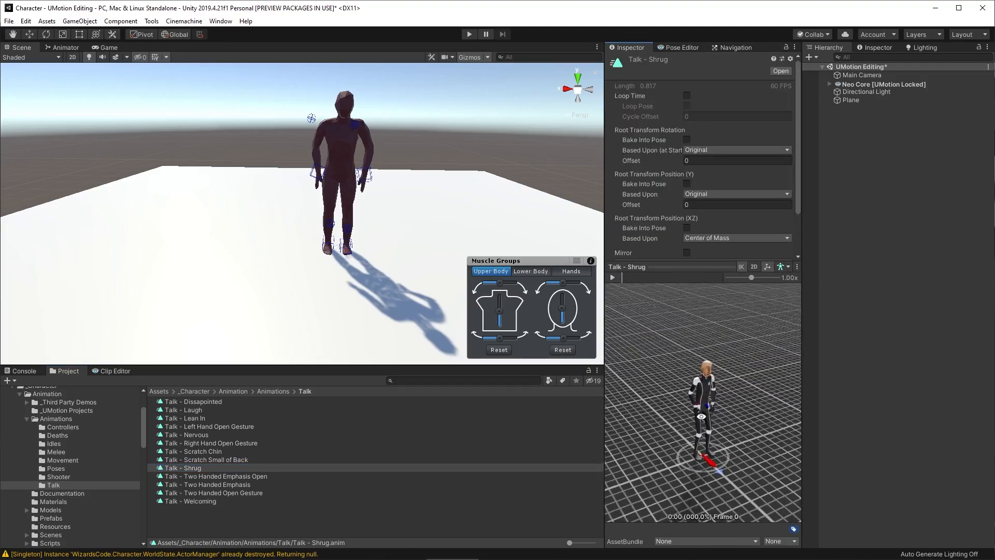
{"action": "left_click", "coordinate": [612, 277]}
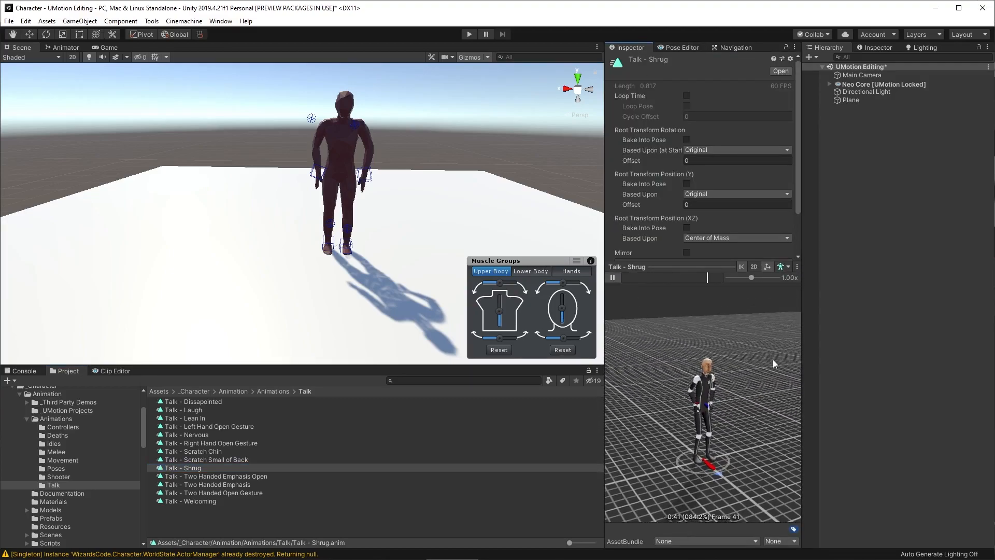